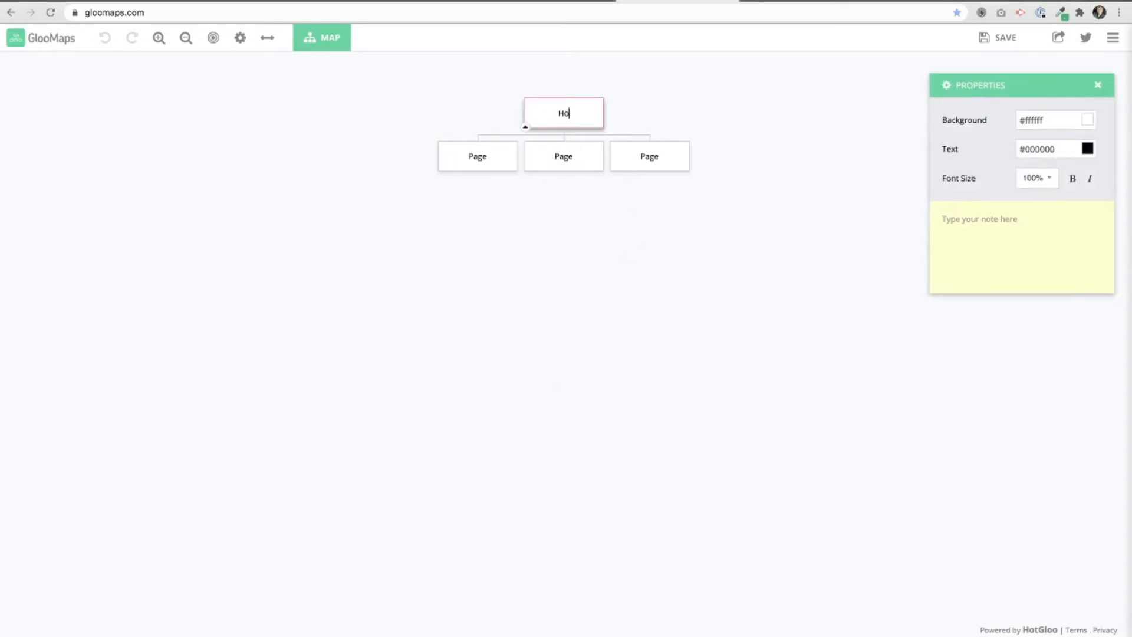
Rename boxes to Home Page and Services, add Service 1 and Service 2, and add a page under Home Page.
text(me Page)
click(563, 156)
text(Serv)
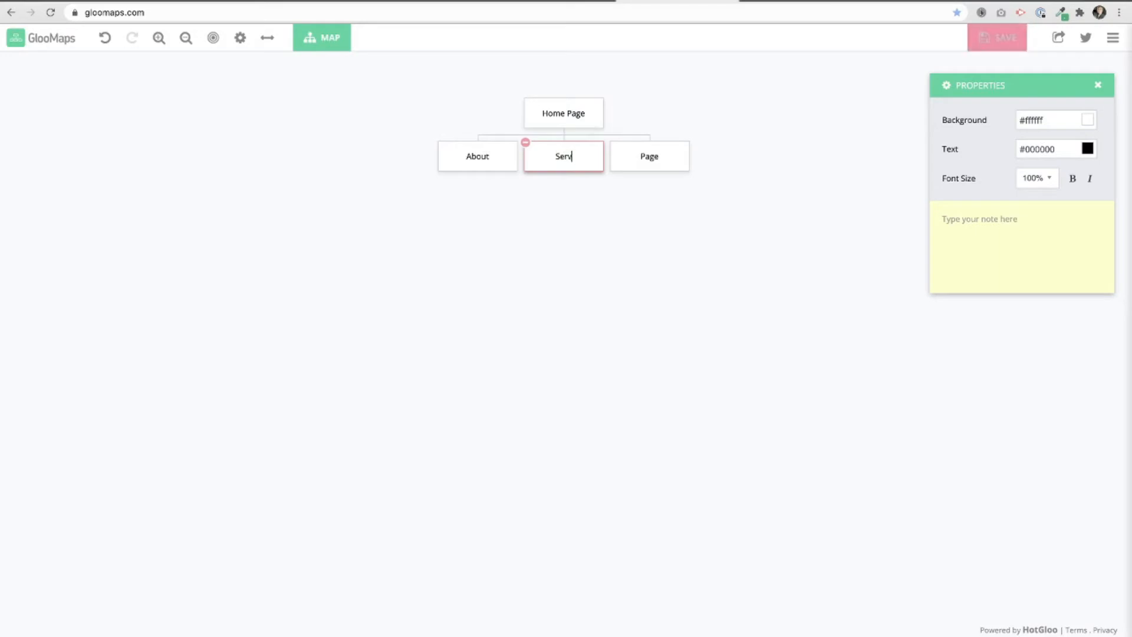
text(ices)
text(Servi)
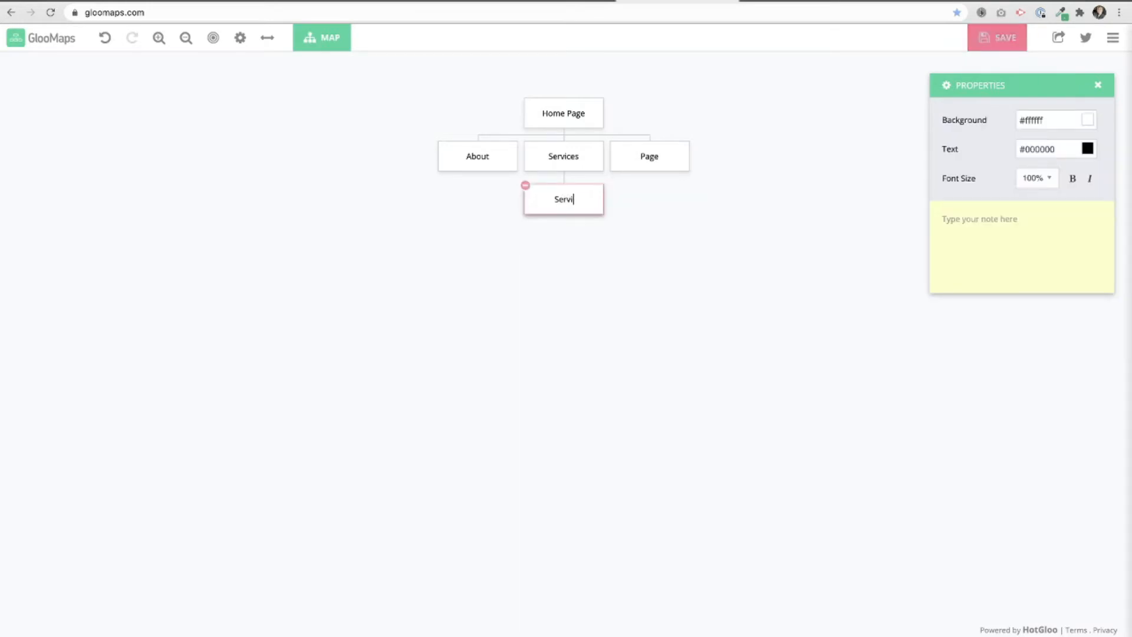
text(ce 1)
text(S)
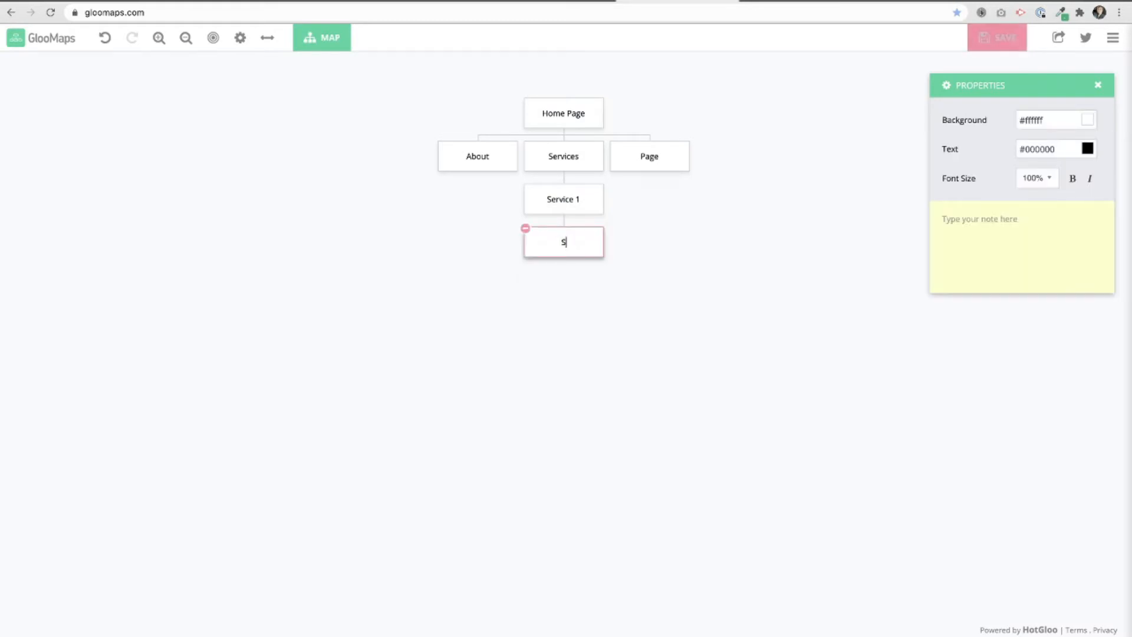
text(ervice 2)
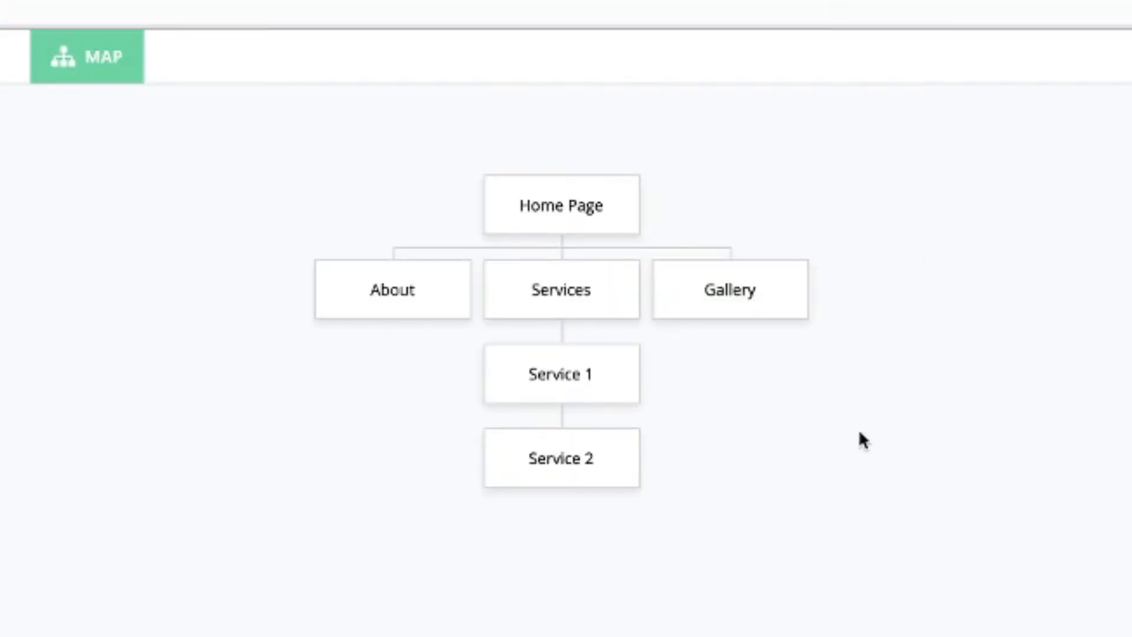
mouse_move(569, 216)
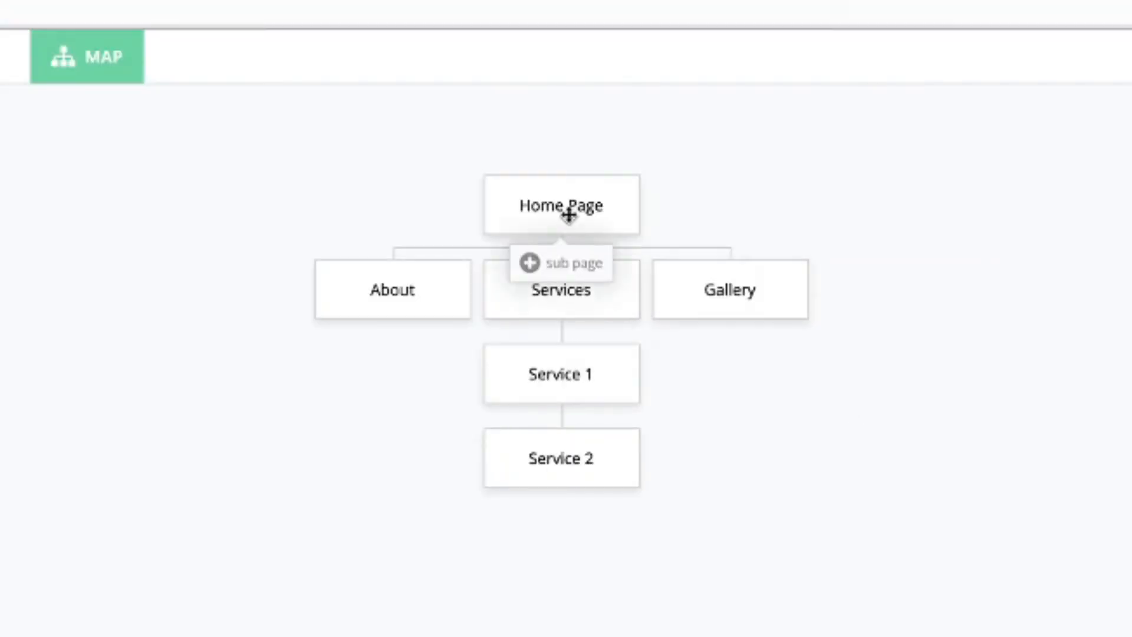
click(560, 262)
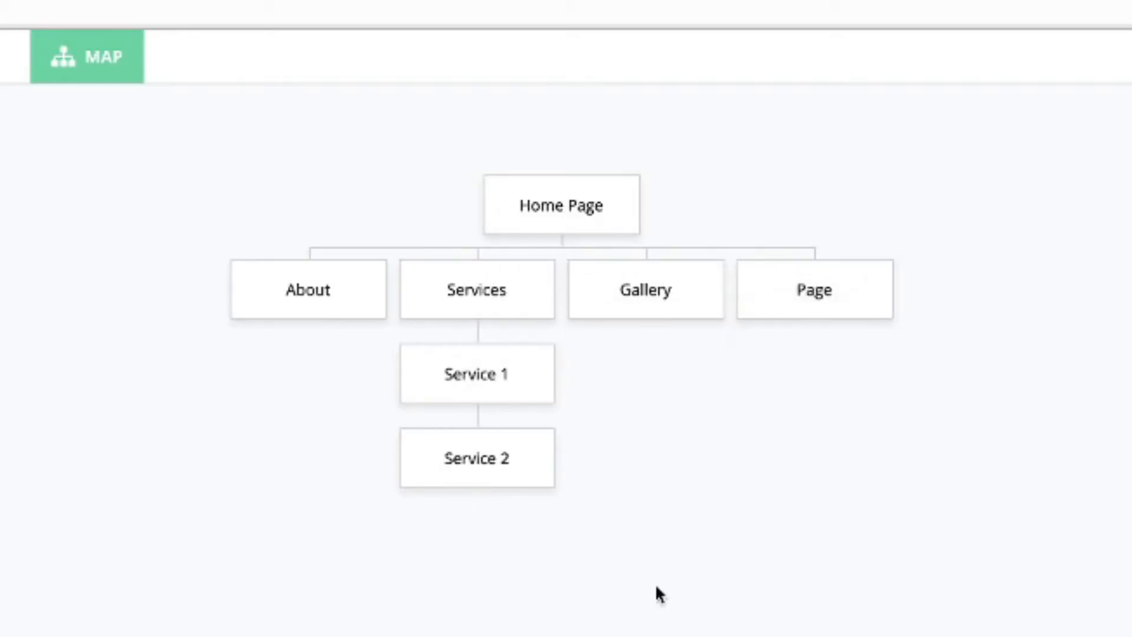
mouse_move(645, 463)
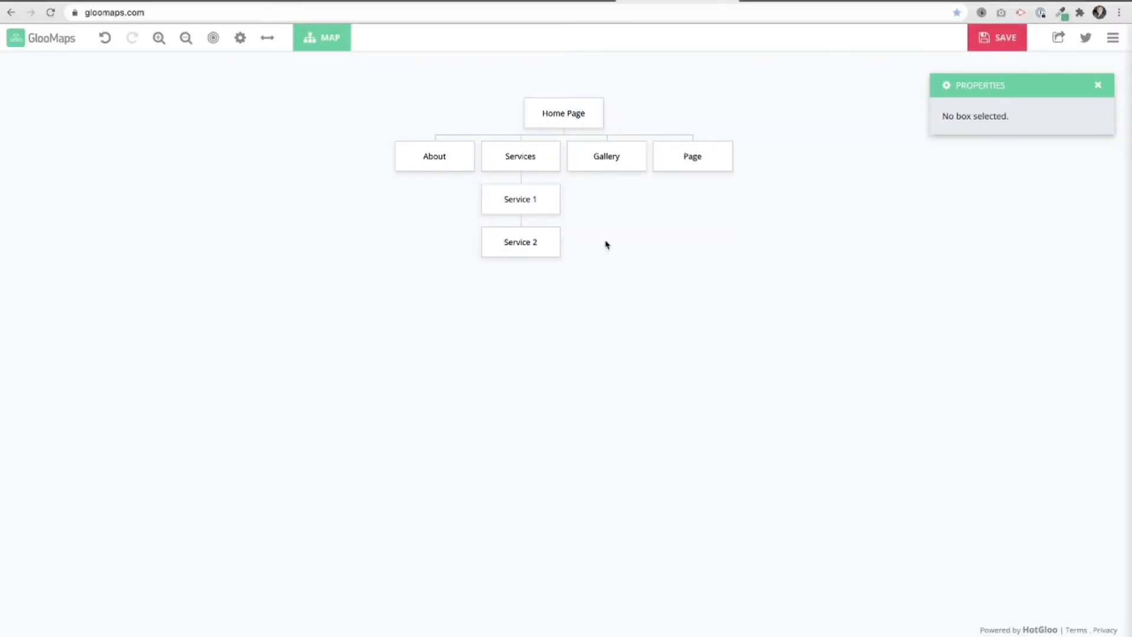
Attempt a Gallery note, dismiss the save-first warning, then save the sitemap to its project URL.
click(996, 37)
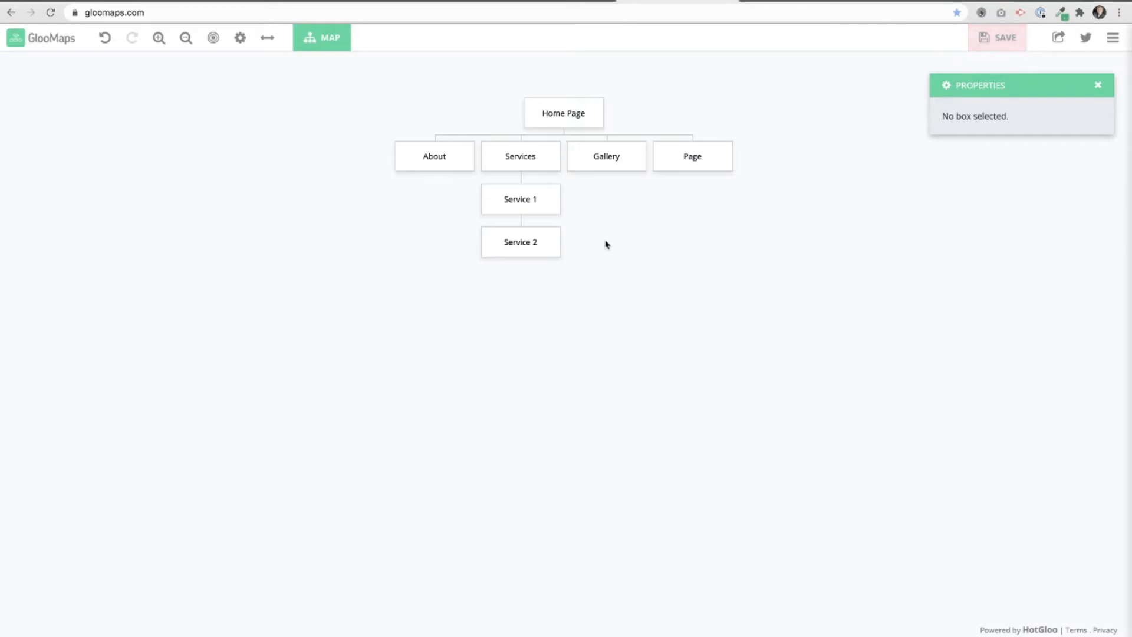
mouse_move(606, 156)
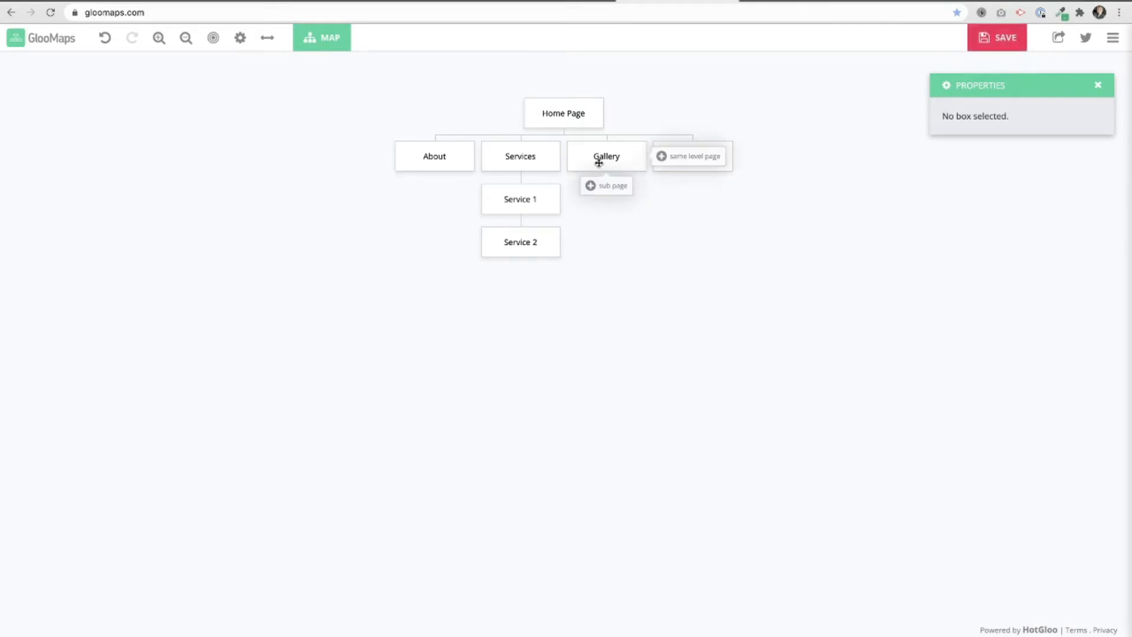
click(688, 156)
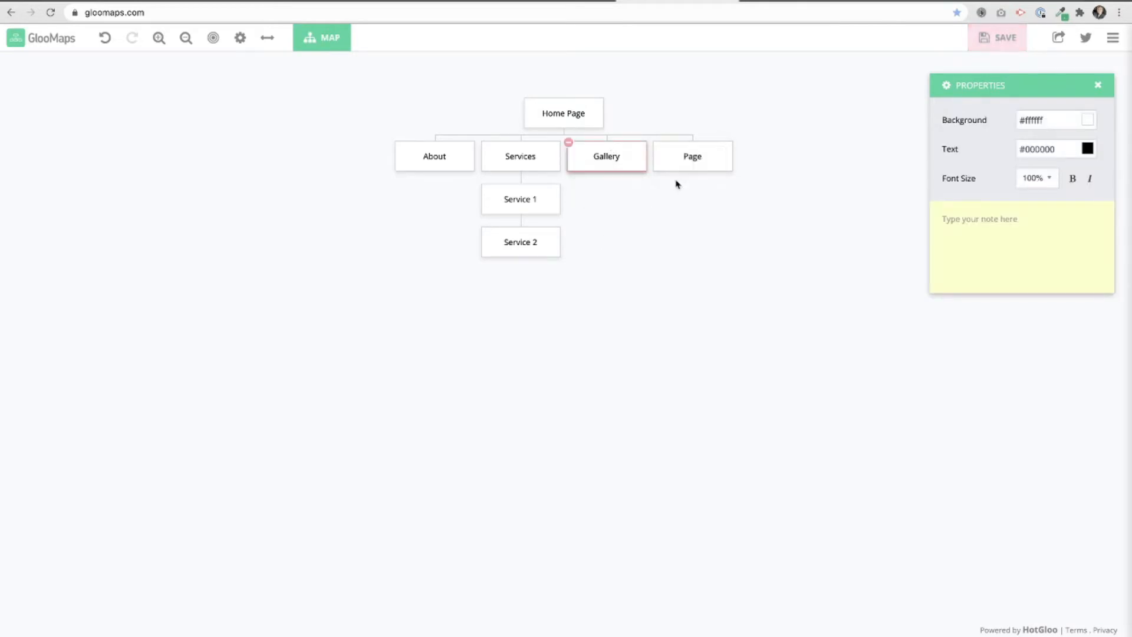
click(1021, 246)
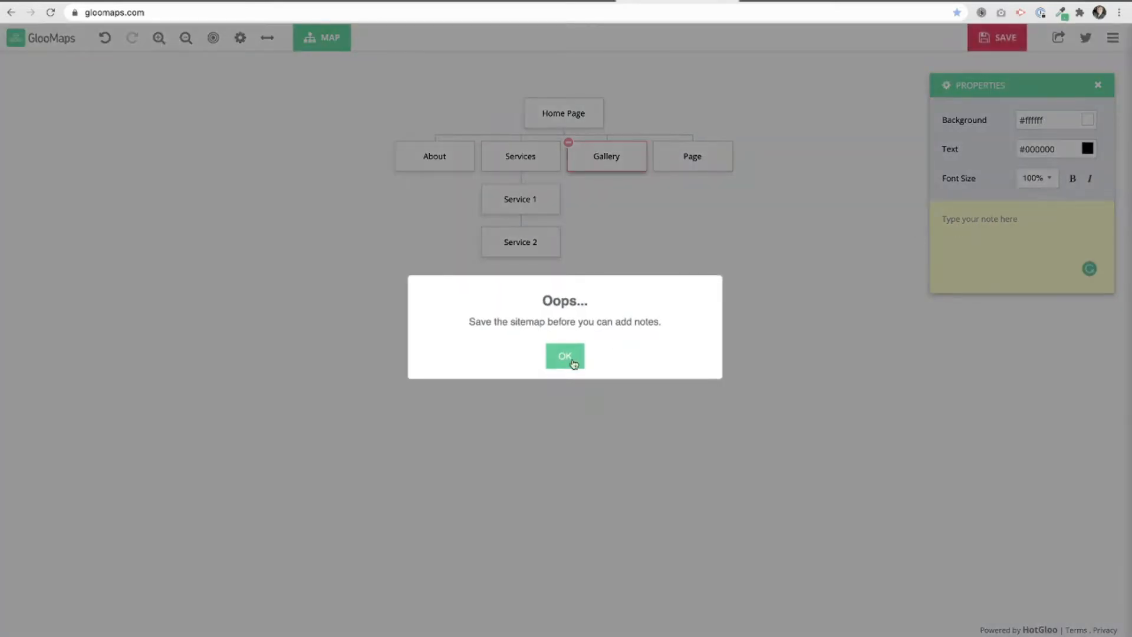
click(565, 356)
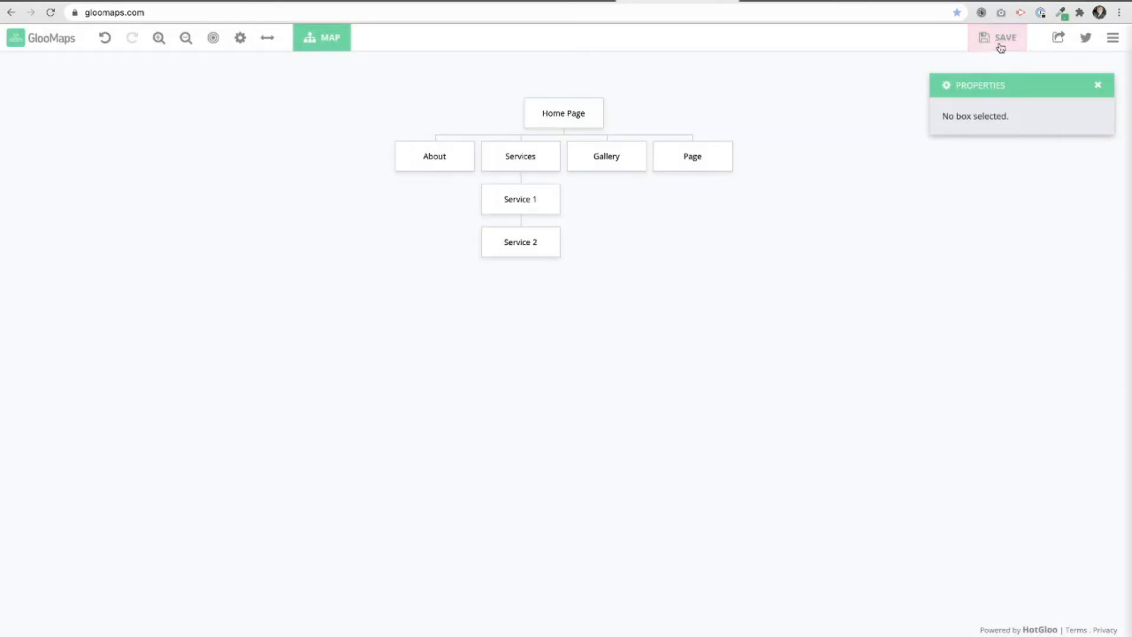
click(1003, 36)
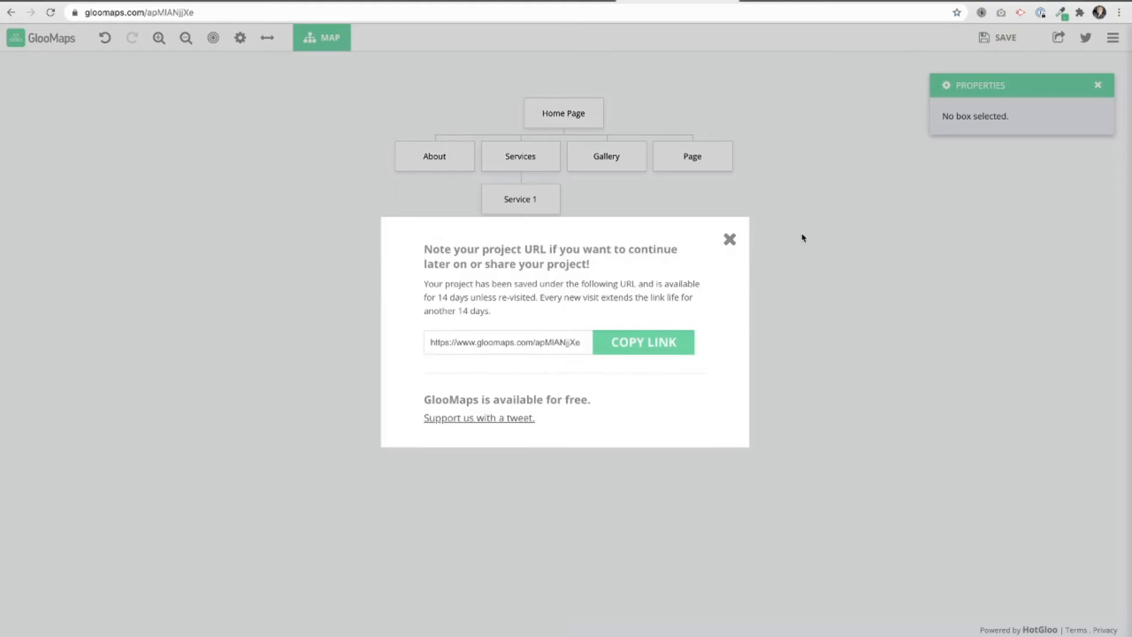
click(729, 239)
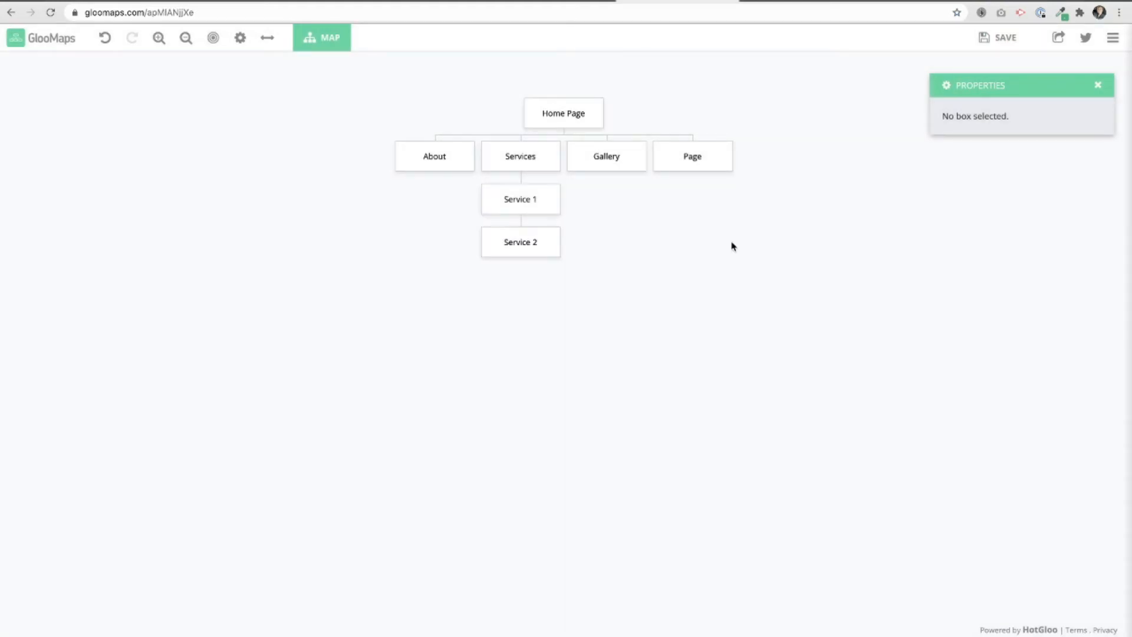
Write the note 'Masonry Gallery - Plugin' for the Gallery page.
click(605, 156)
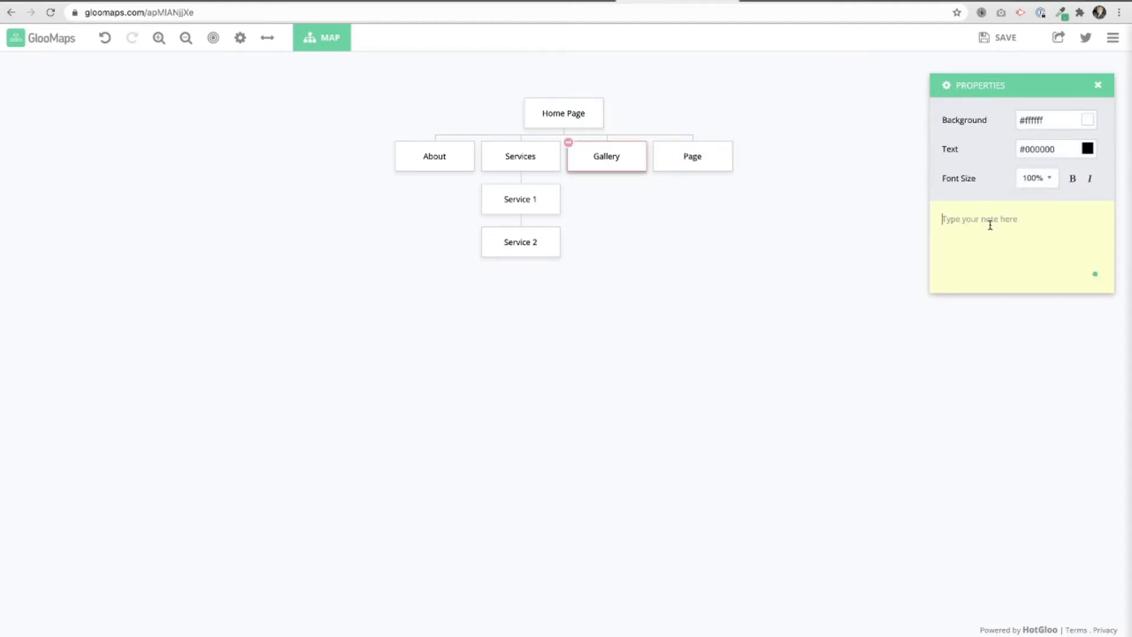
text(Maso)
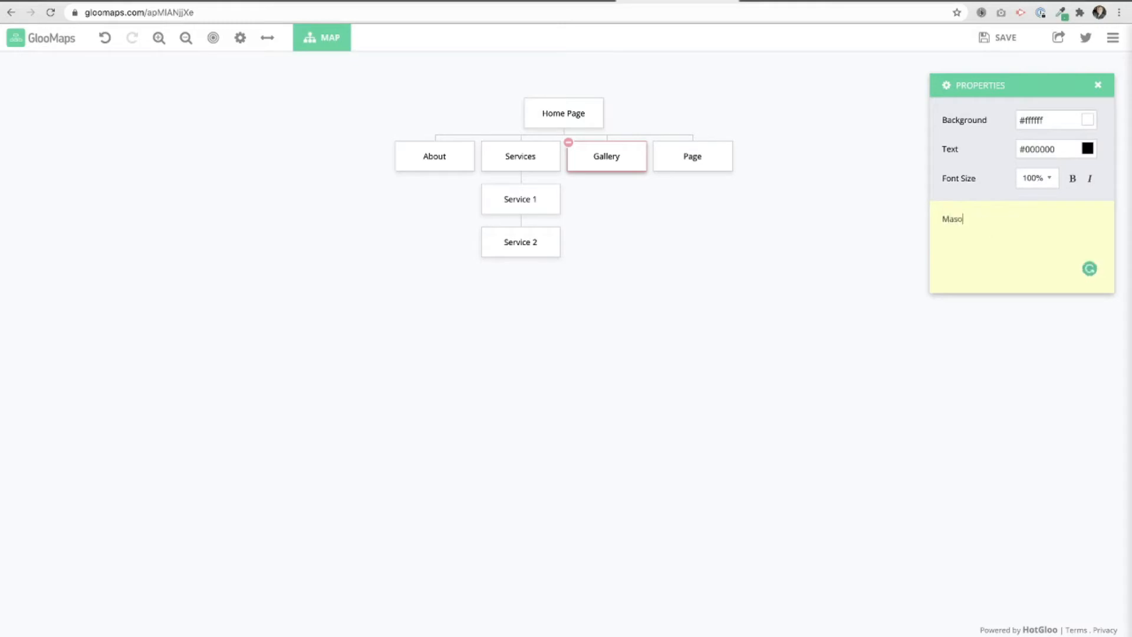
text(nry Gallery - P)
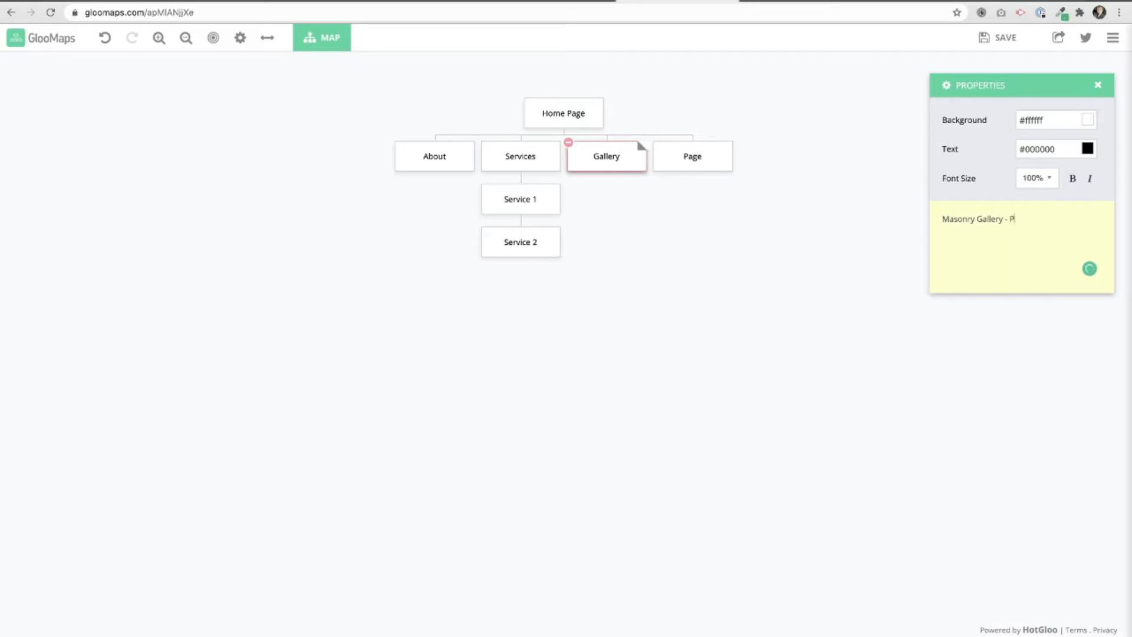
text(lugin)
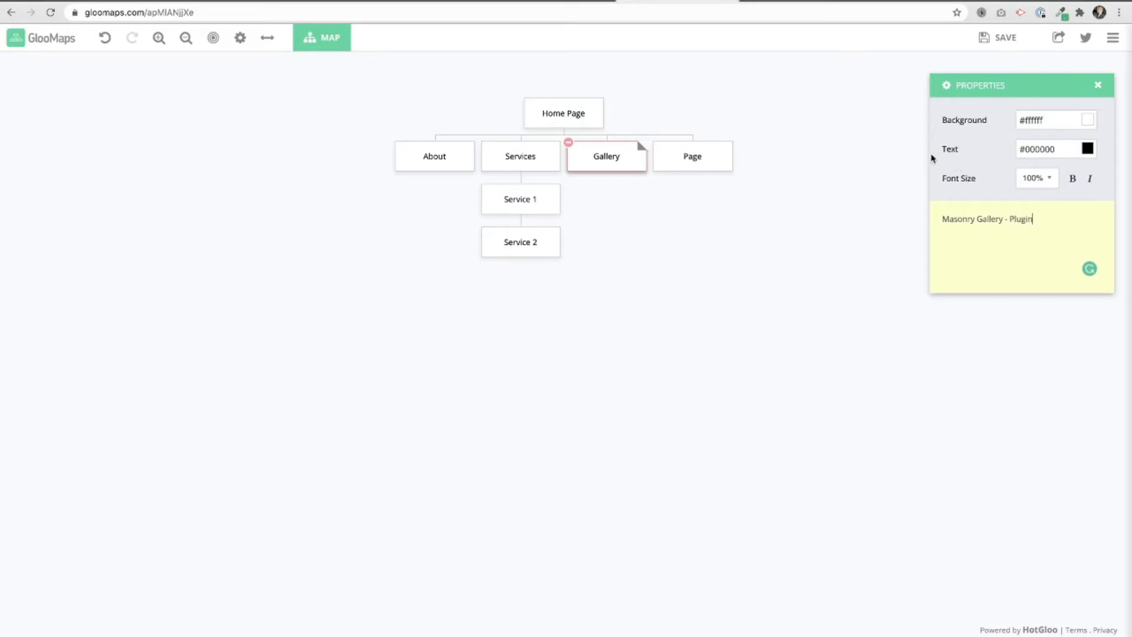
Set Gallery's background to purple #c034d9 and its text colour to white #ffffff.
click(1055, 120)
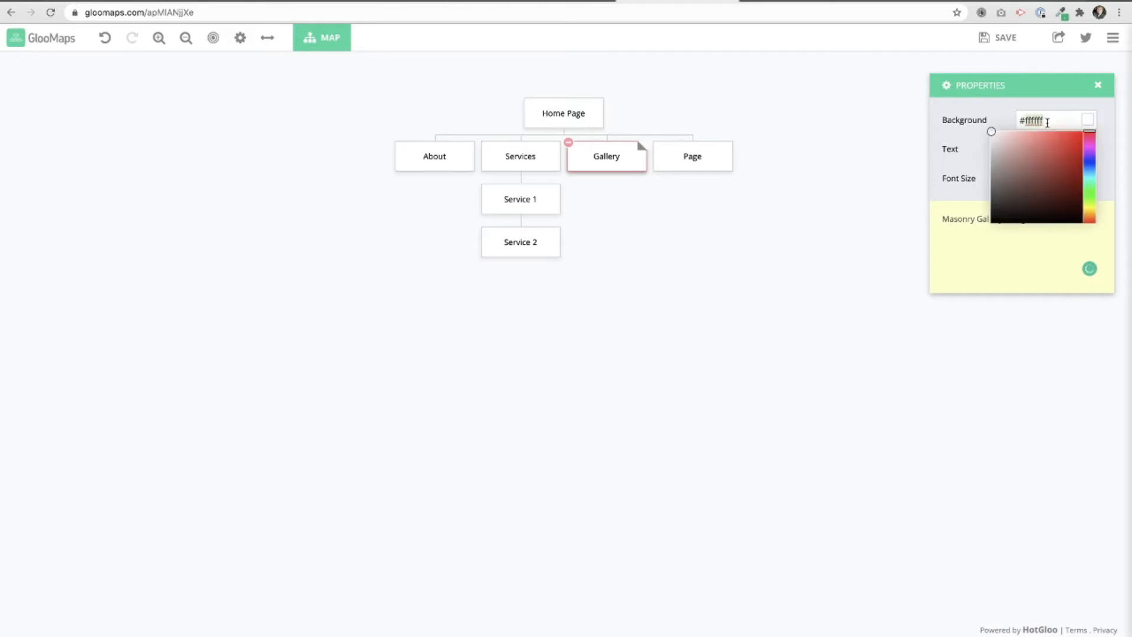
click(1089, 149)
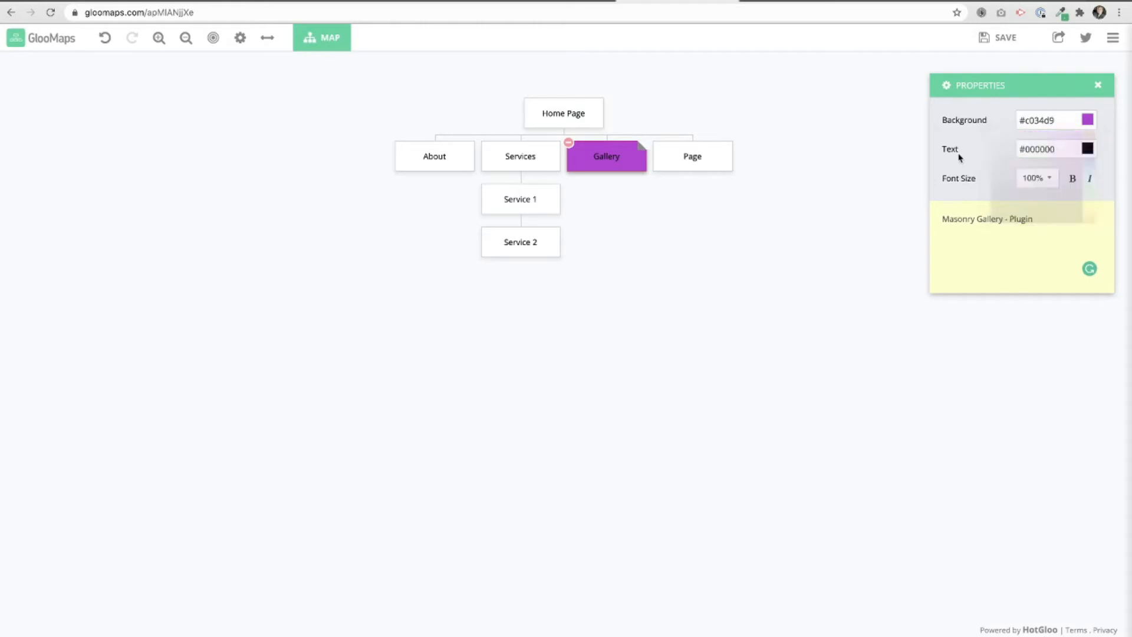
click(1087, 148)
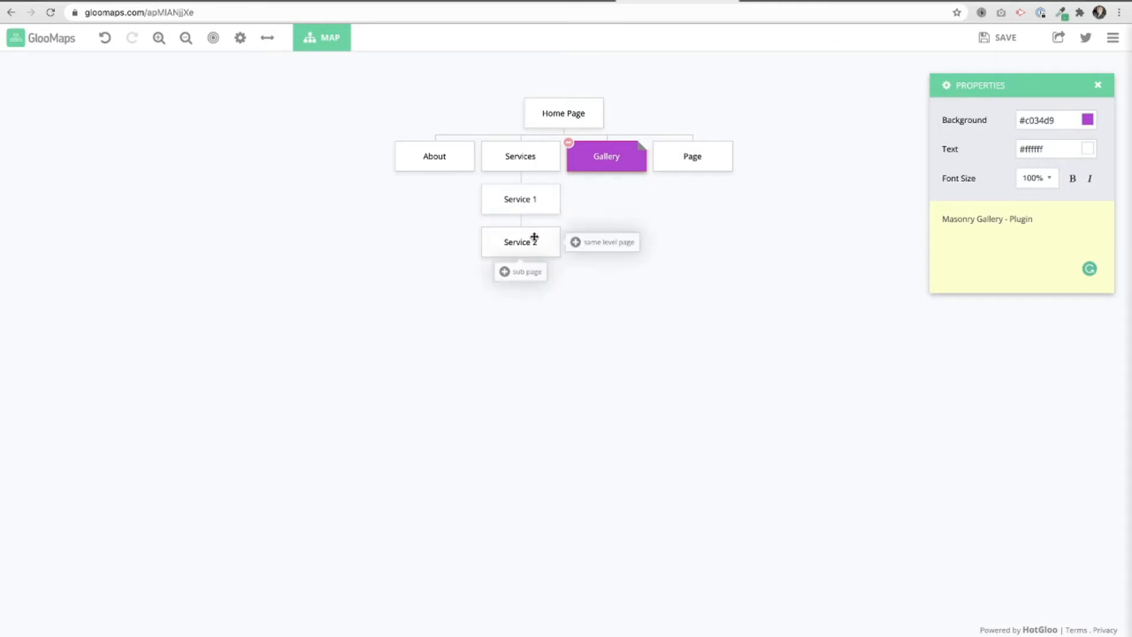
mouse_move(691, 156)
text(Co)
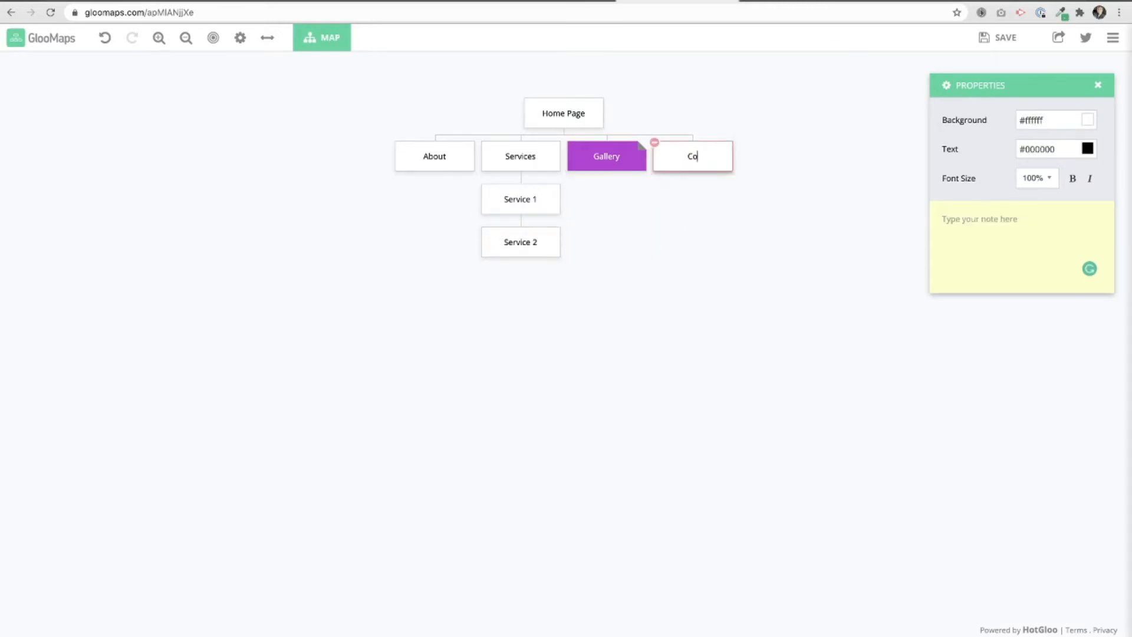
Finish renaming the fourth page to Contact, save, and use the share and export options.
click(730, 240)
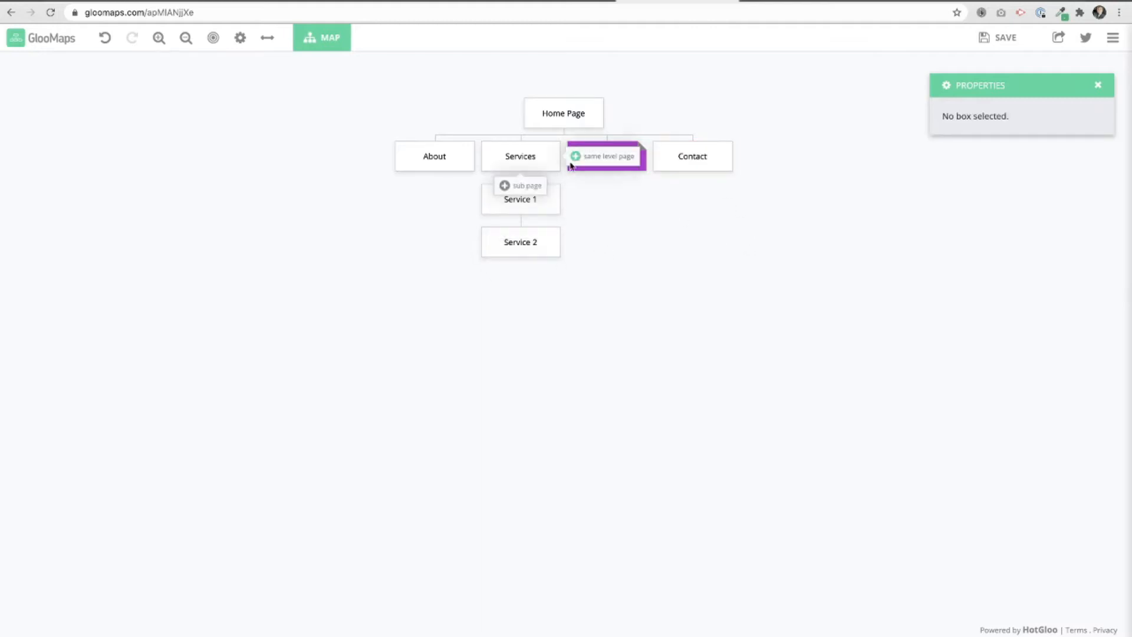
click(605, 156)
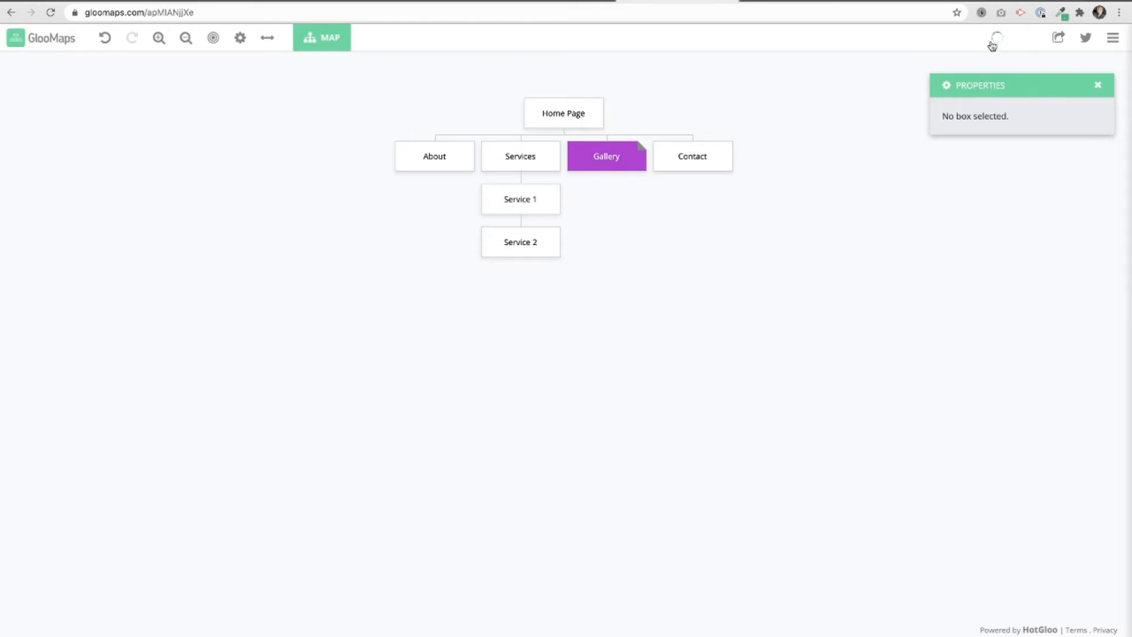
click(1057, 37)
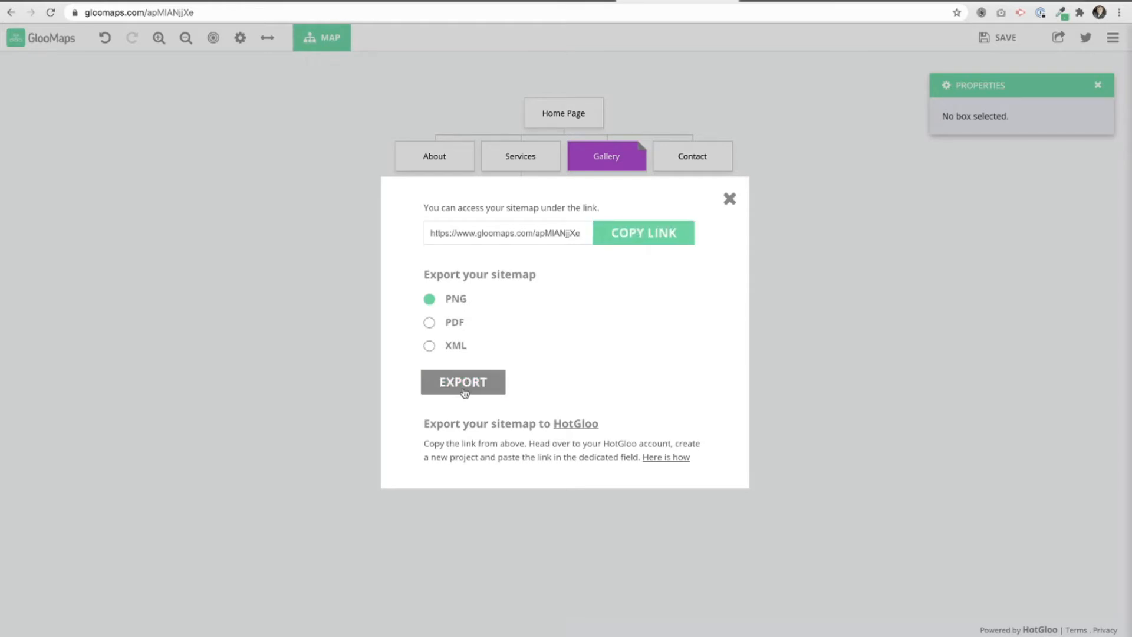
mouse_move(708, 311)
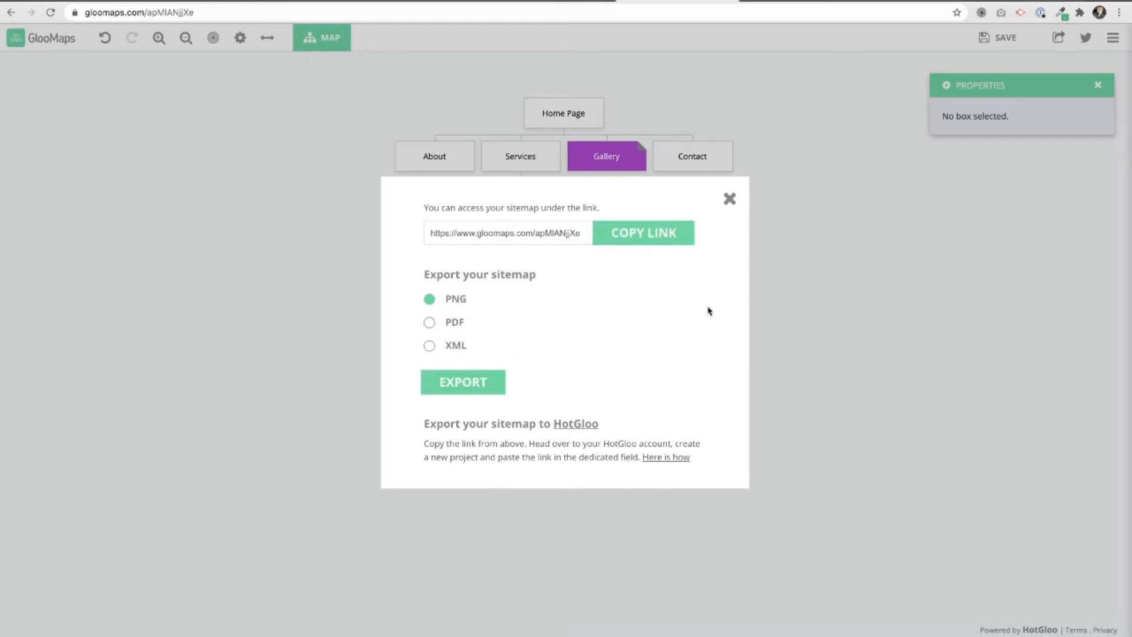
click(730, 198)
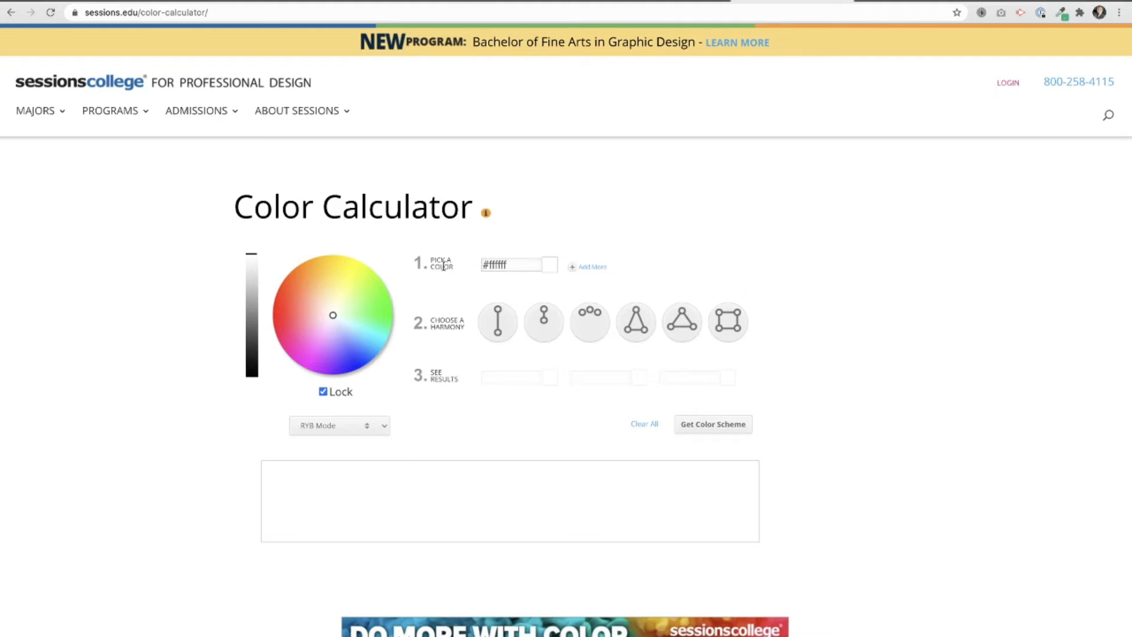
Pick the coral shade #ff7f5f as the Color Calculator's starting colour.
click(518, 264)
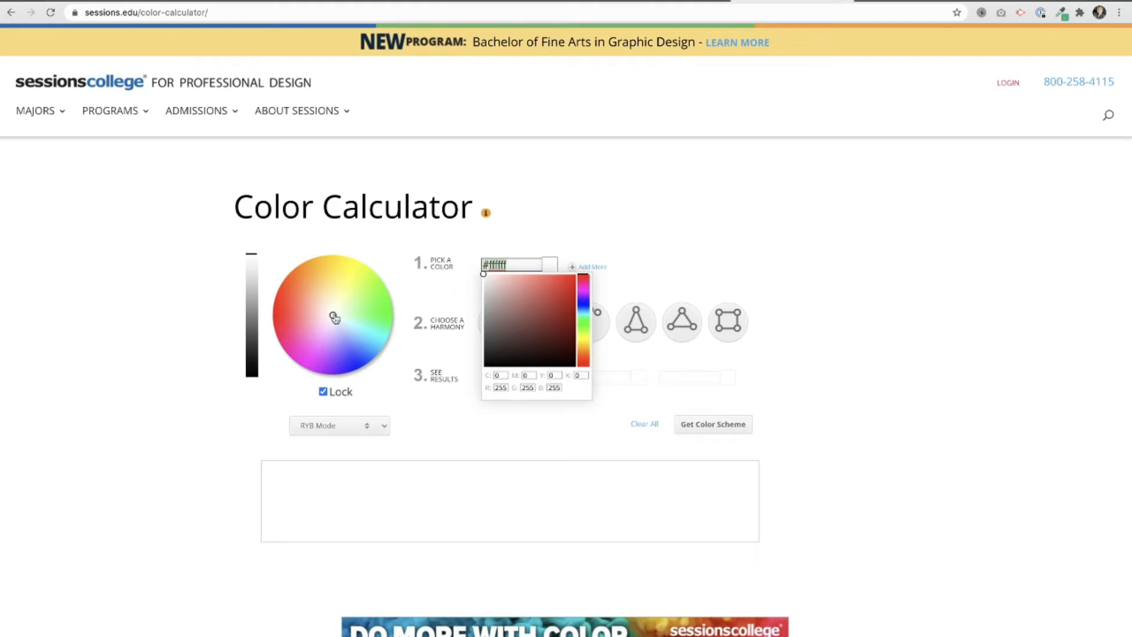
click(338, 282)
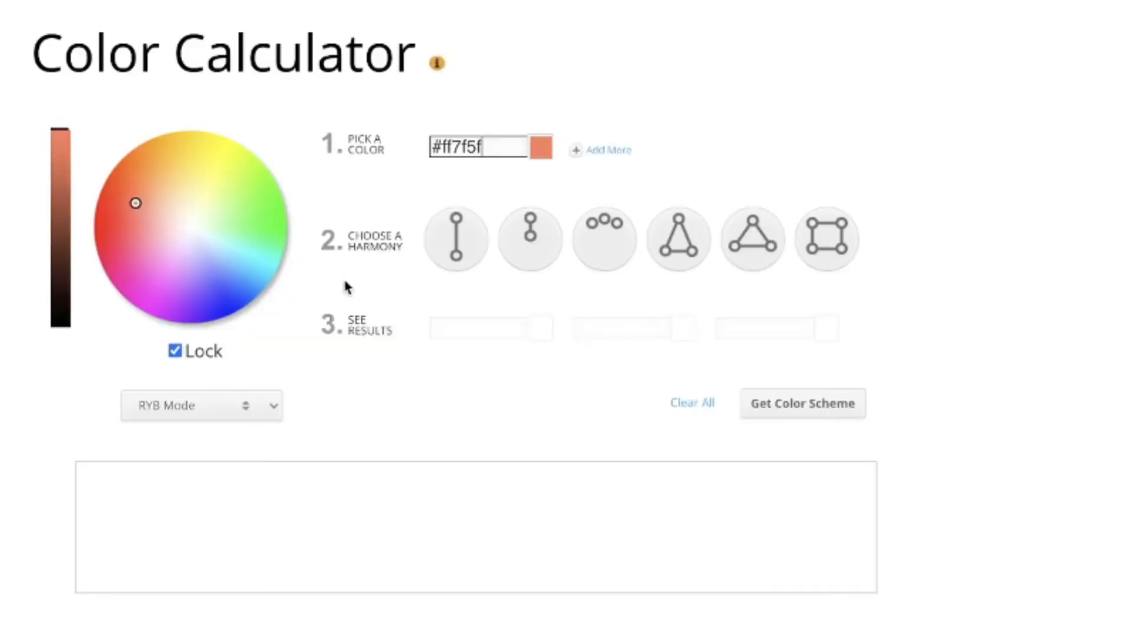
mouse_move(456, 238)
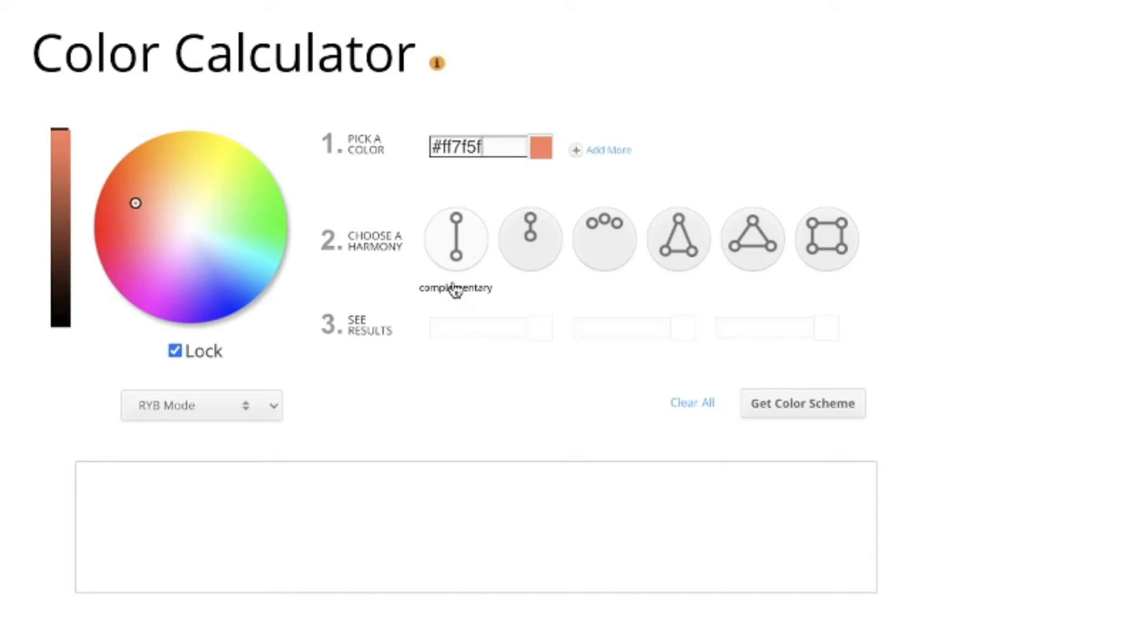
mouse_move(388, 296)
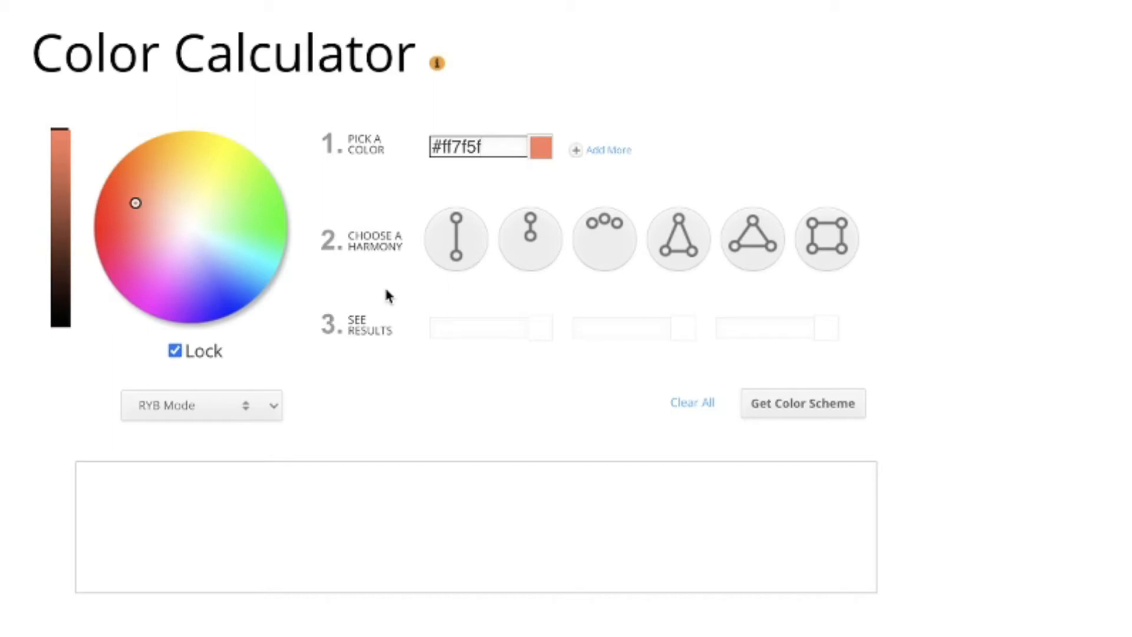
mouse_move(388, 280)
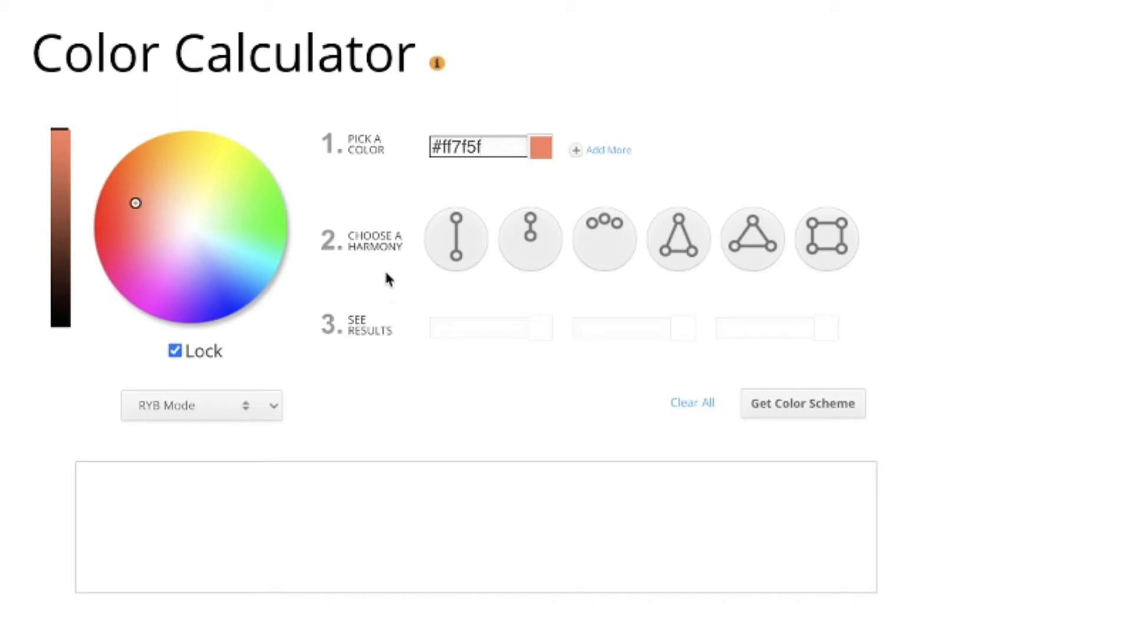
mouse_move(531, 238)
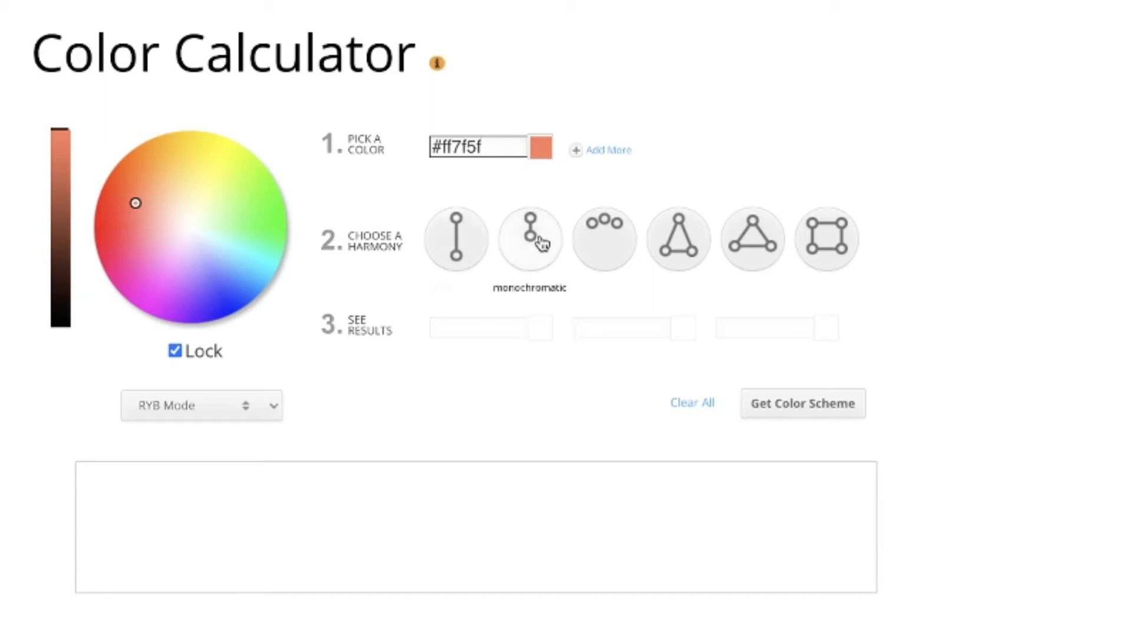
mouse_move(678, 238)
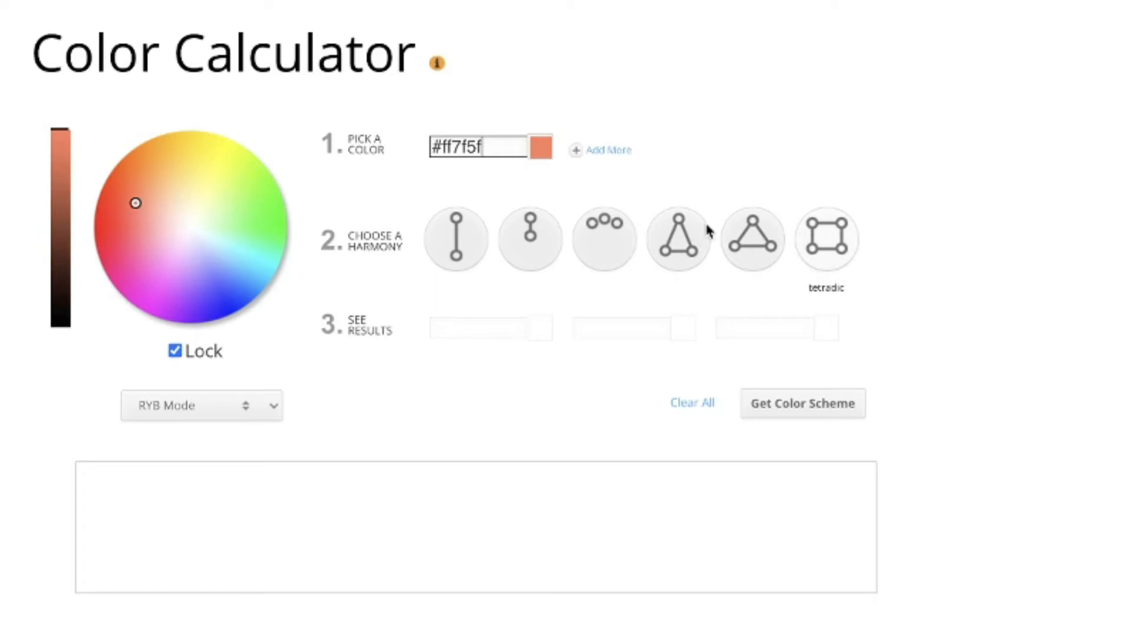
Preview complementary, monochromatic, analogous, triadic and tetradic schemes for #ff7f5f.
click(456, 238)
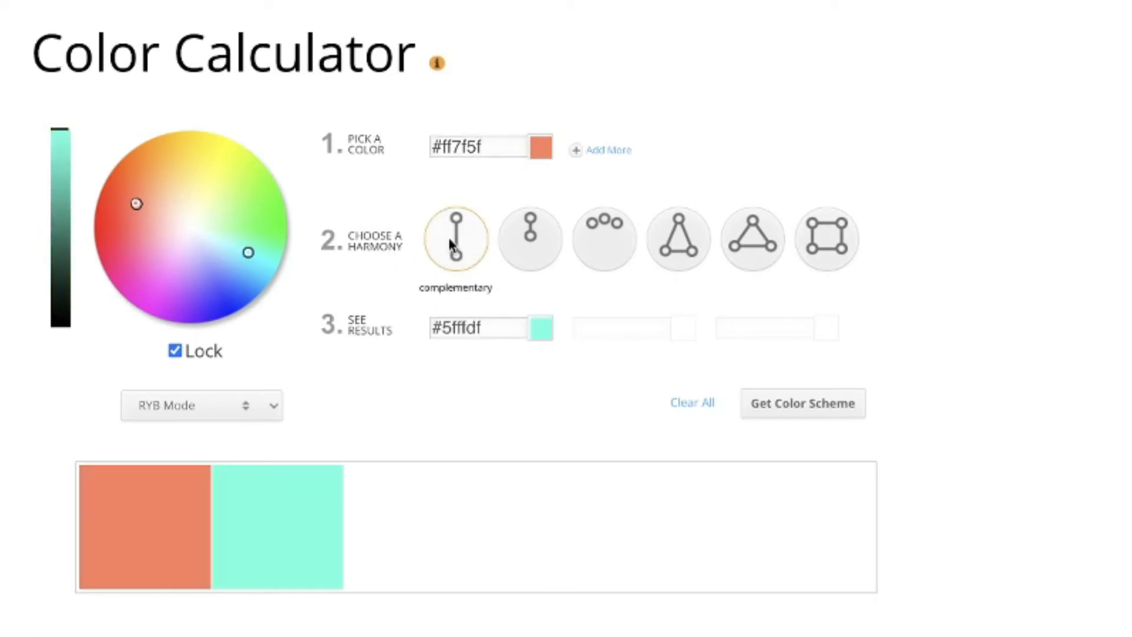
mouse_move(530, 239)
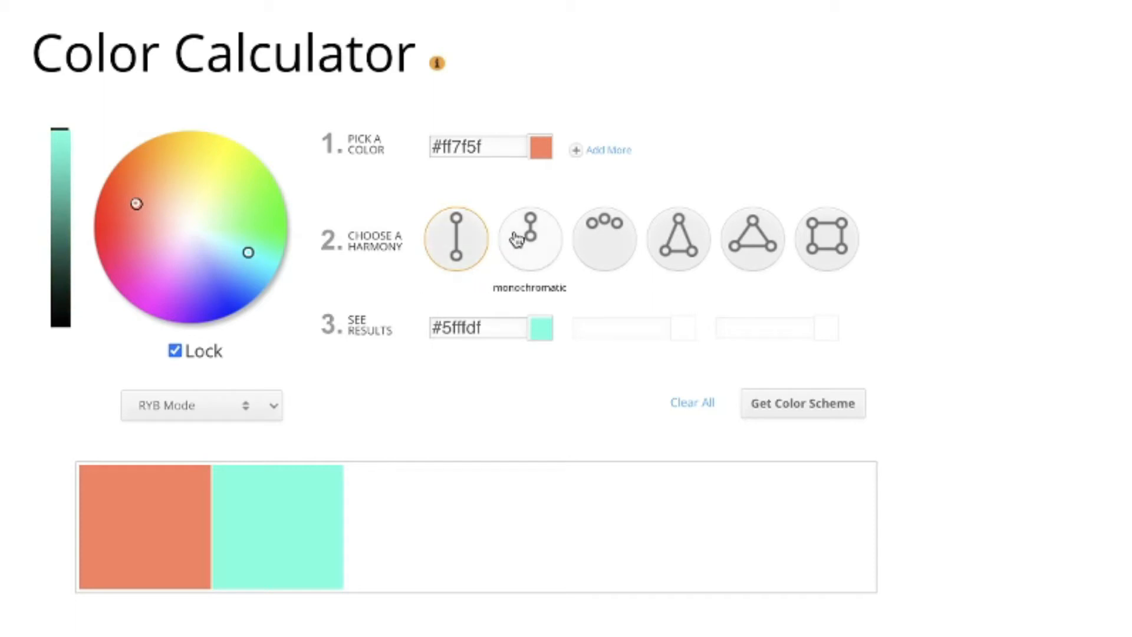
click(529, 238)
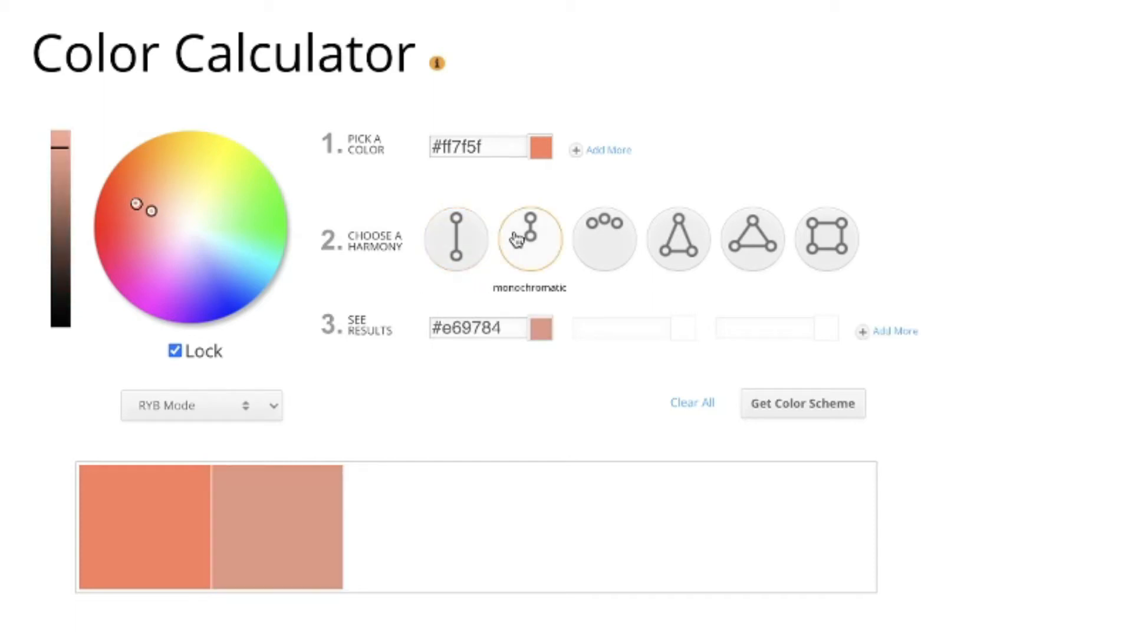
click(604, 238)
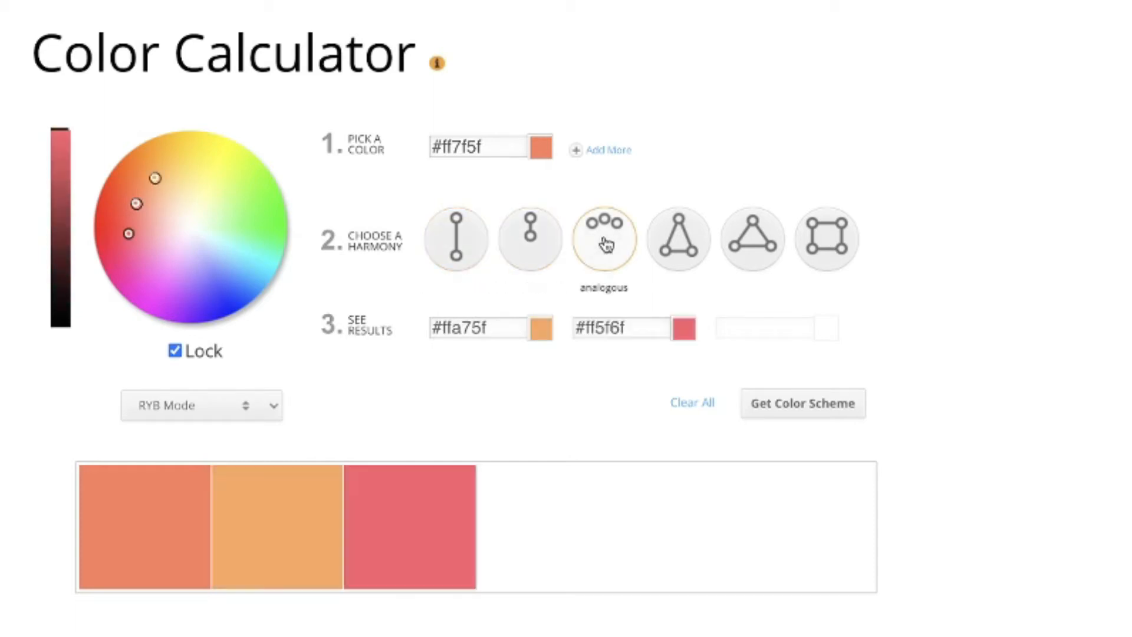
click(677, 238)
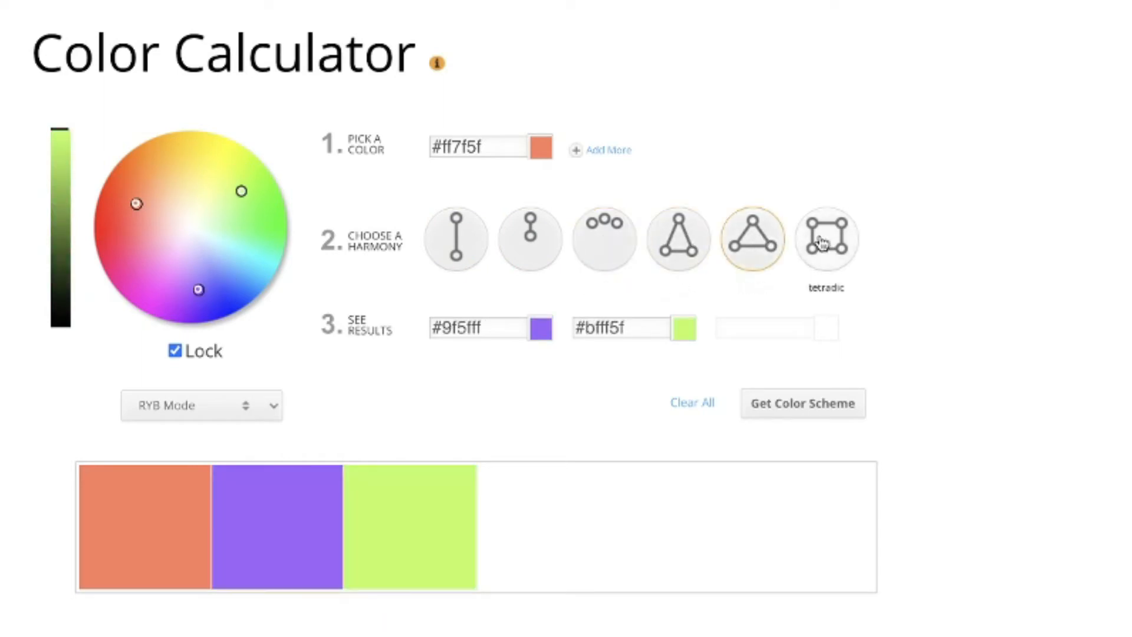
click(826, 238)
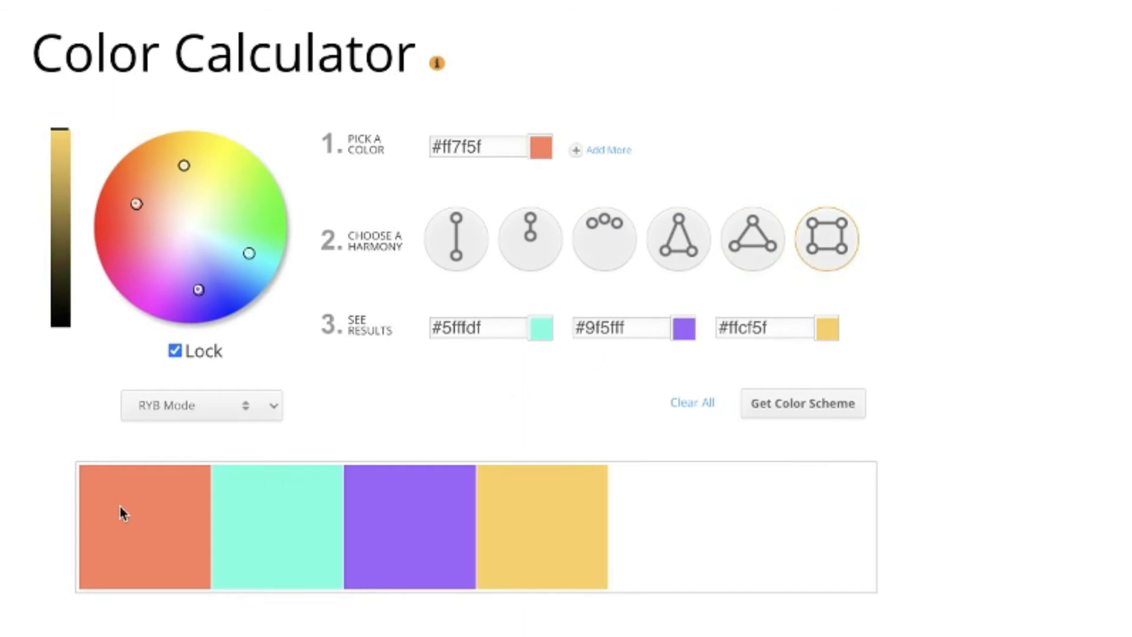
mouse_move(496, 393)
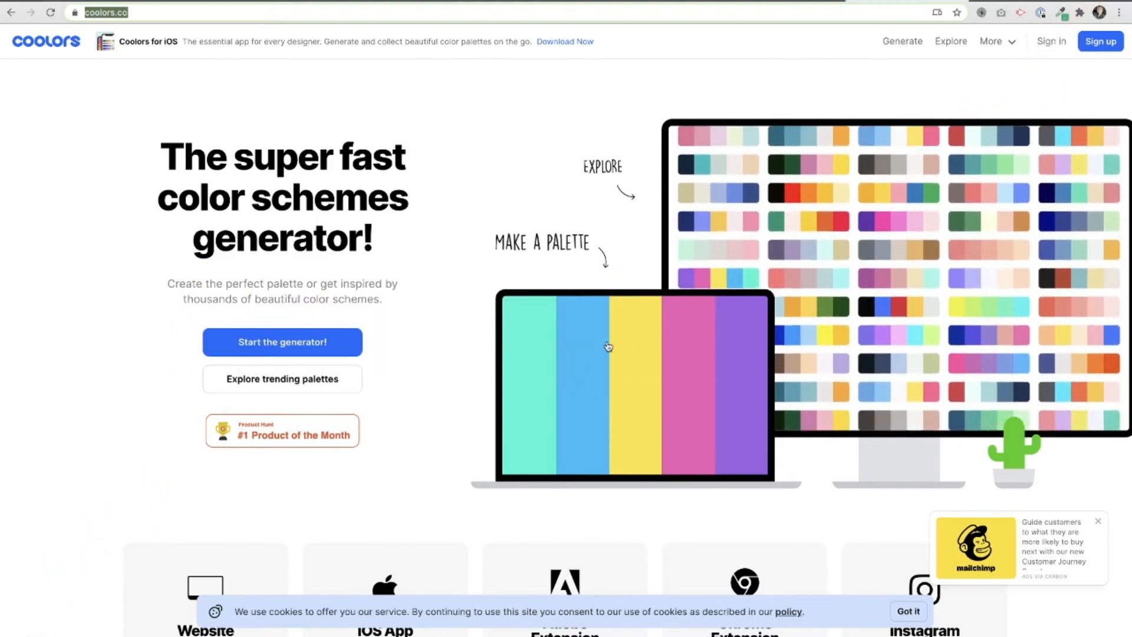
Launch the Coolors generator and cycle through four random palettes.
click(282, 342)
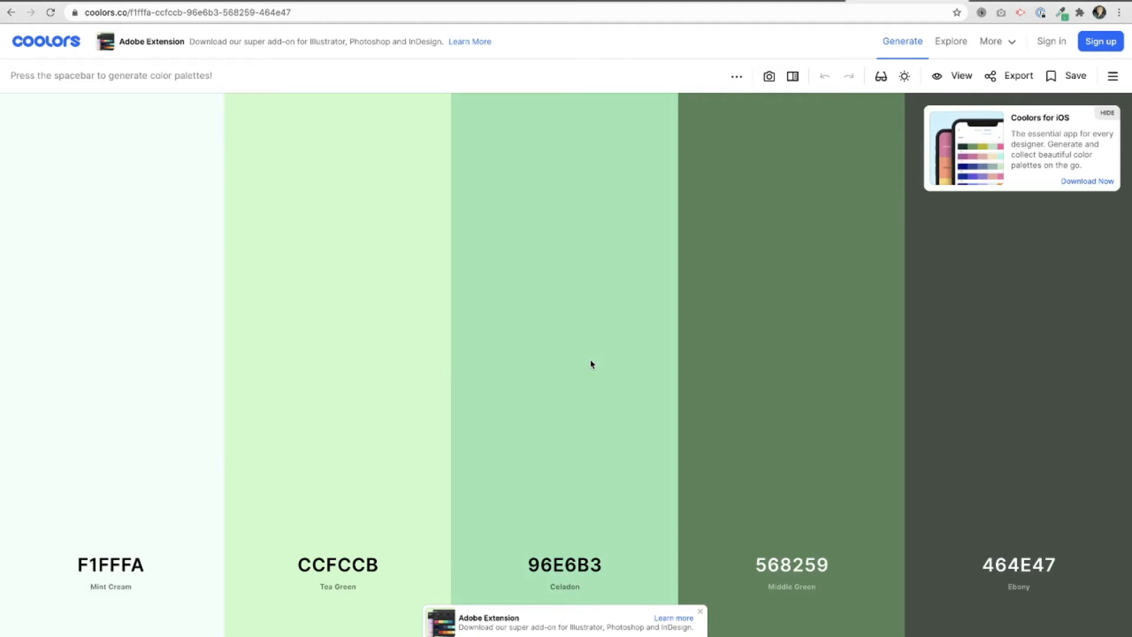
key(space)
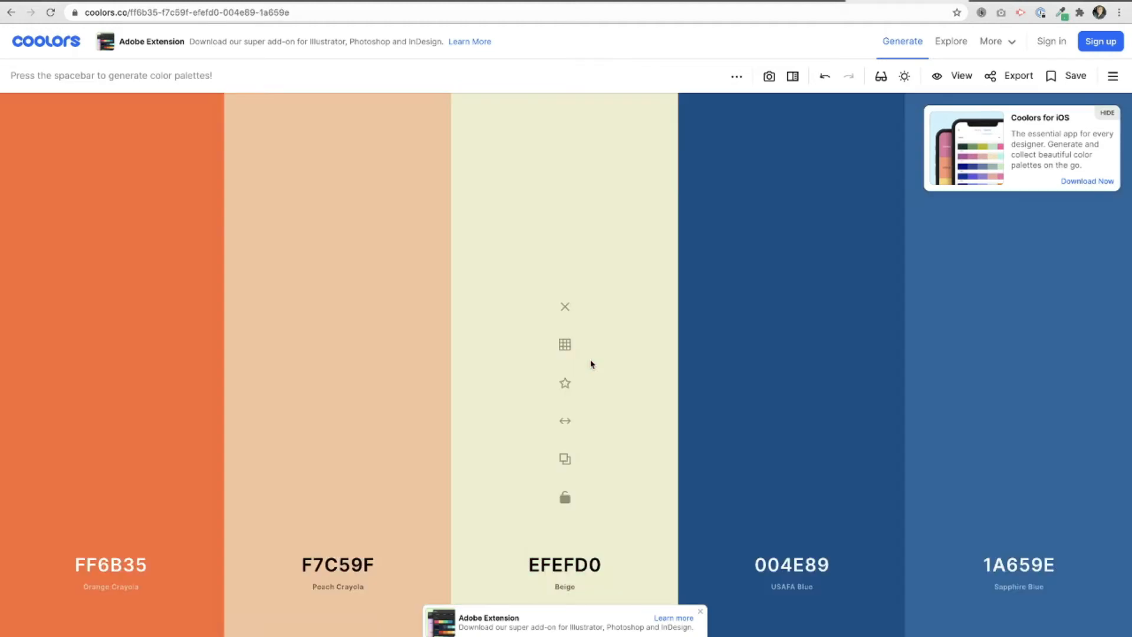
key(space)
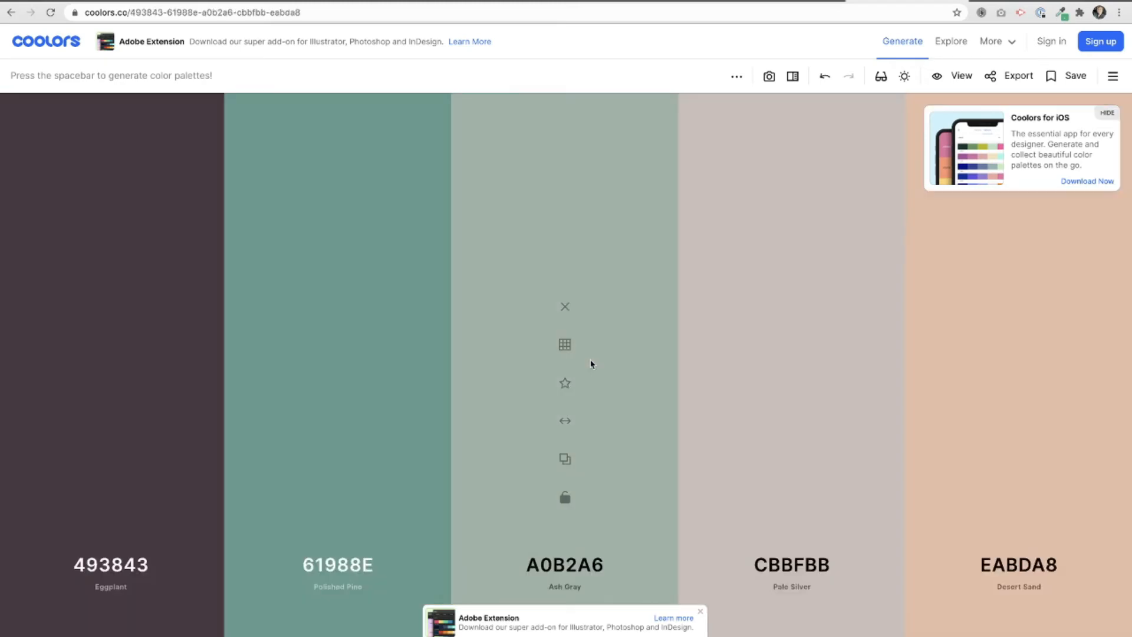
key(space)
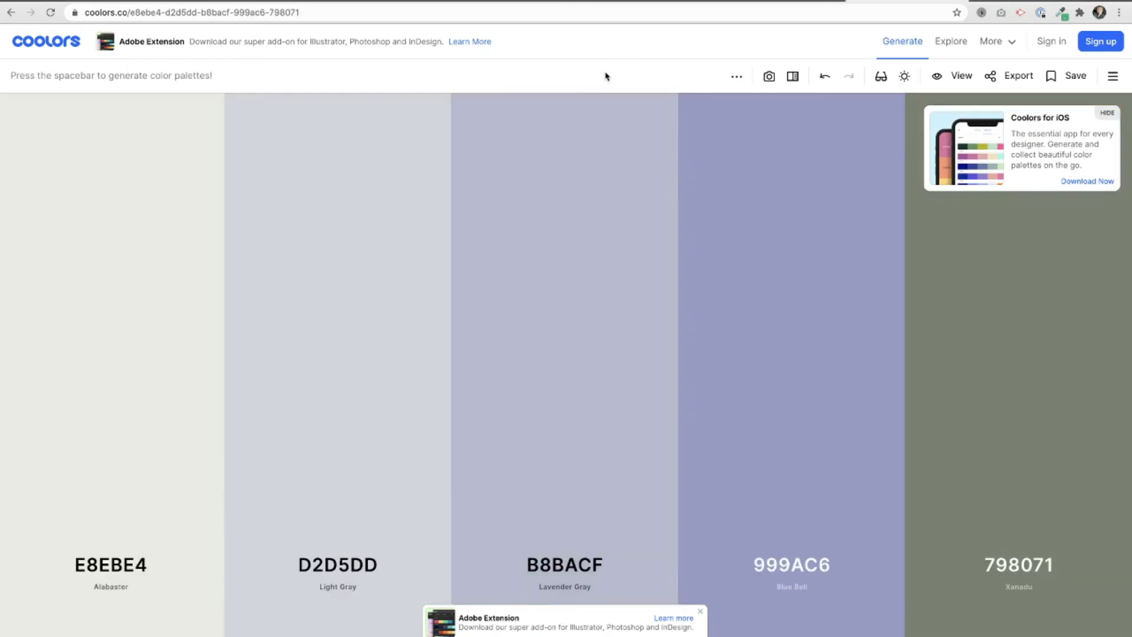
key(space)
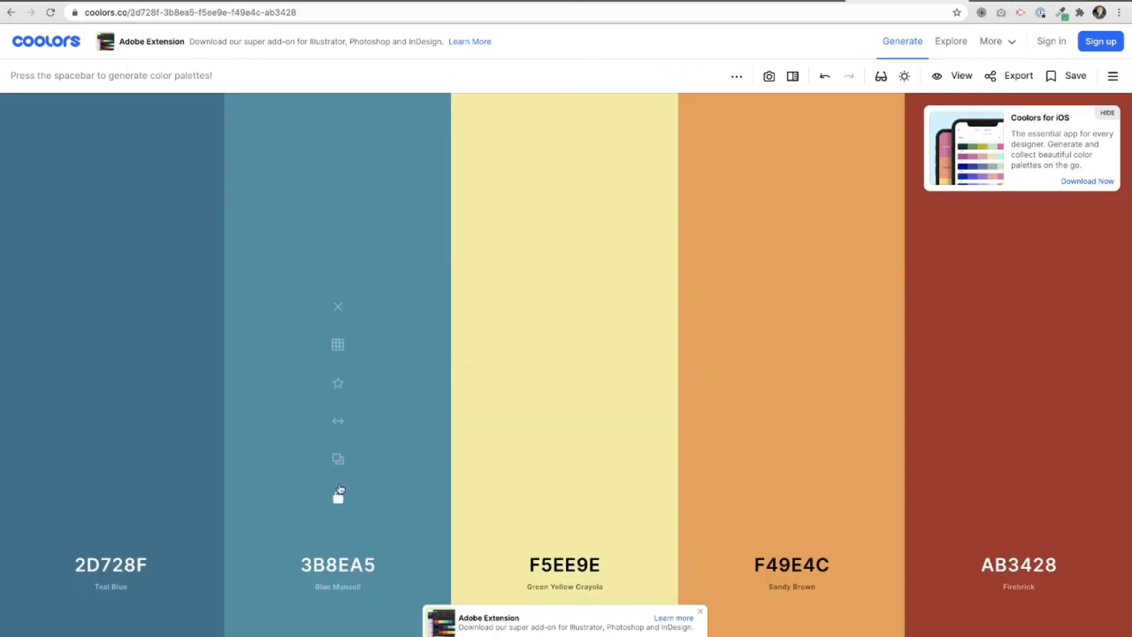
mouse_move(337, 424)
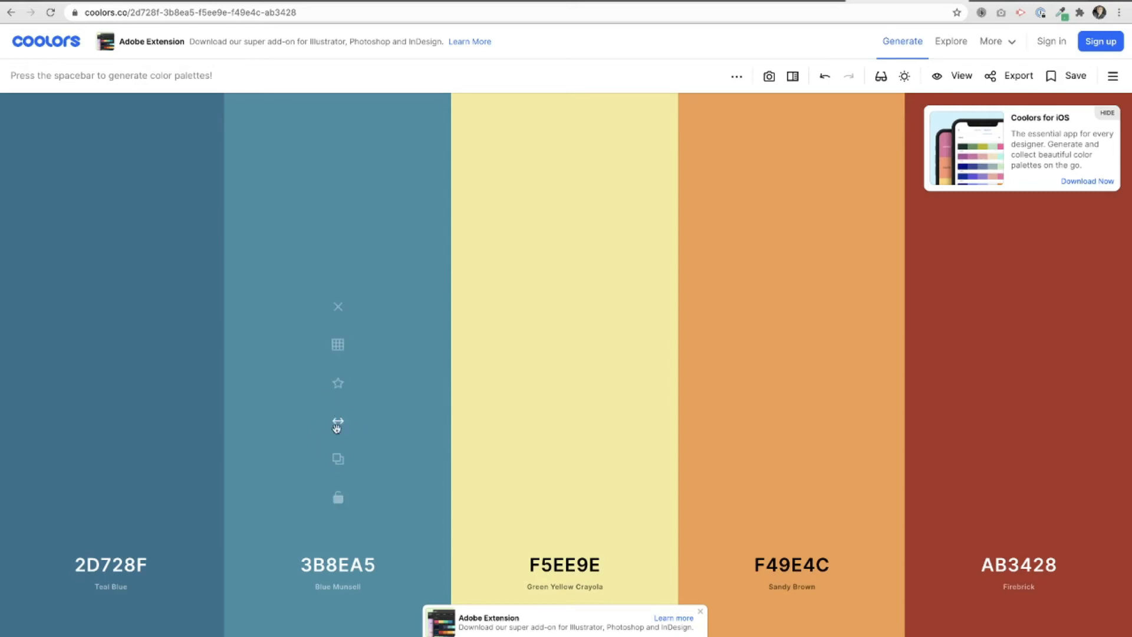
mouse_move(336, 448)
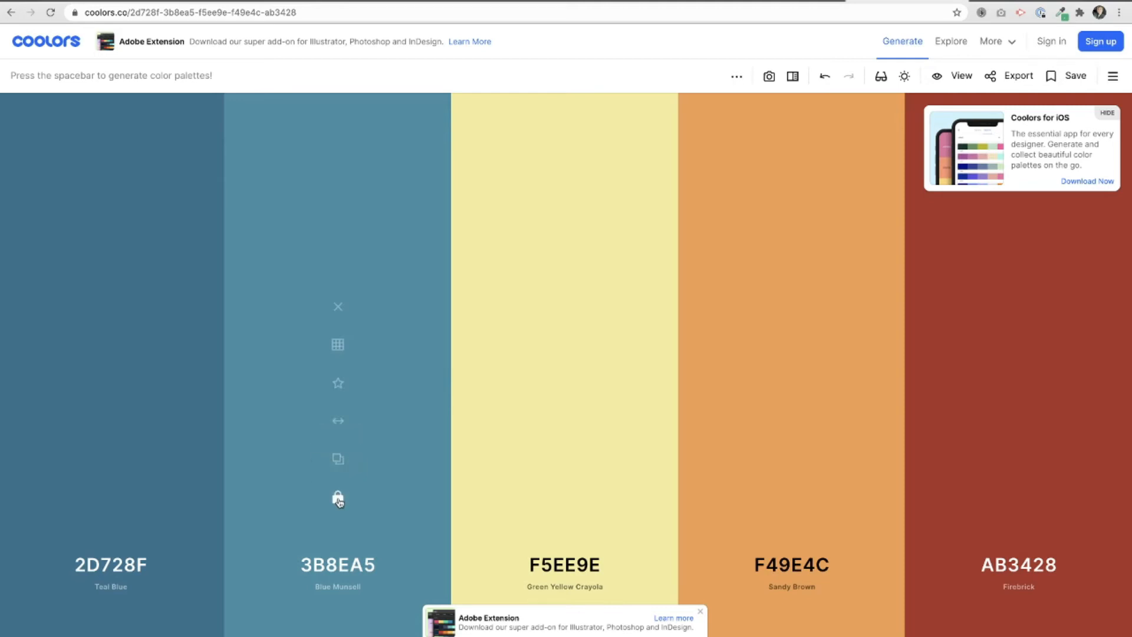
Regenerate with Blue Munsell locked until jonquil, flame, Blue Munsell, Rebecca purple and white appear.
key(space)
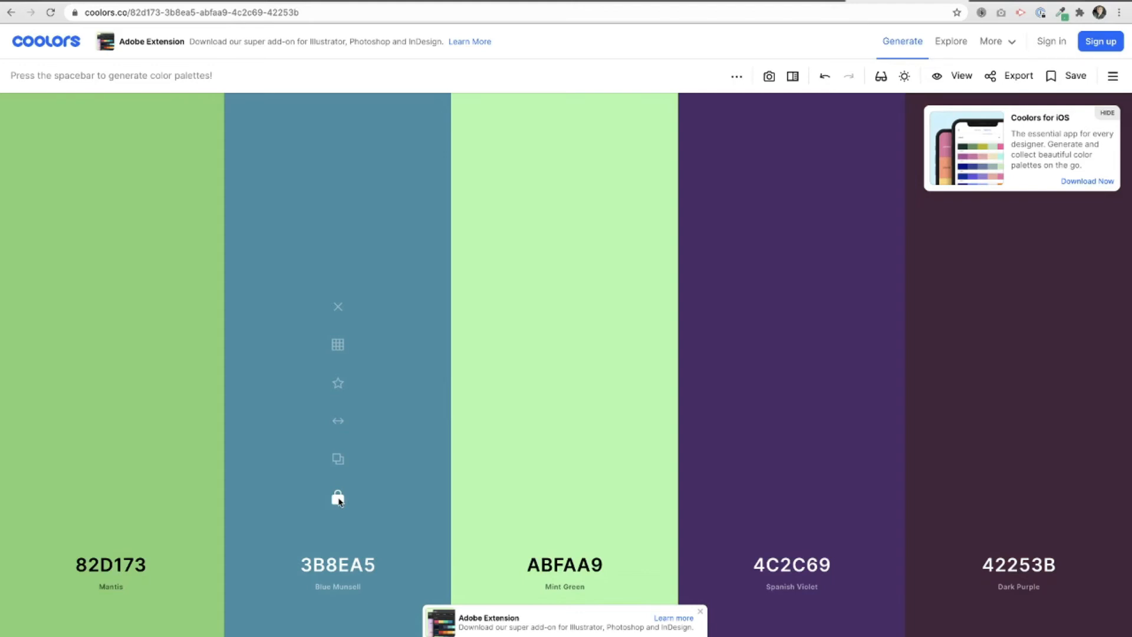
key(space)
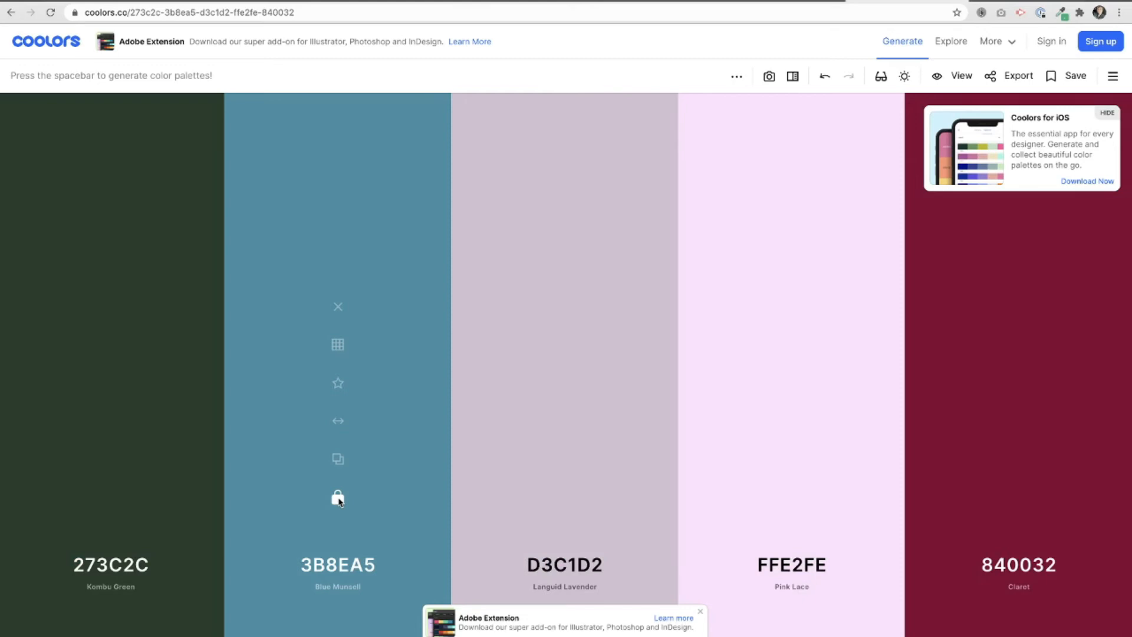
key(space)
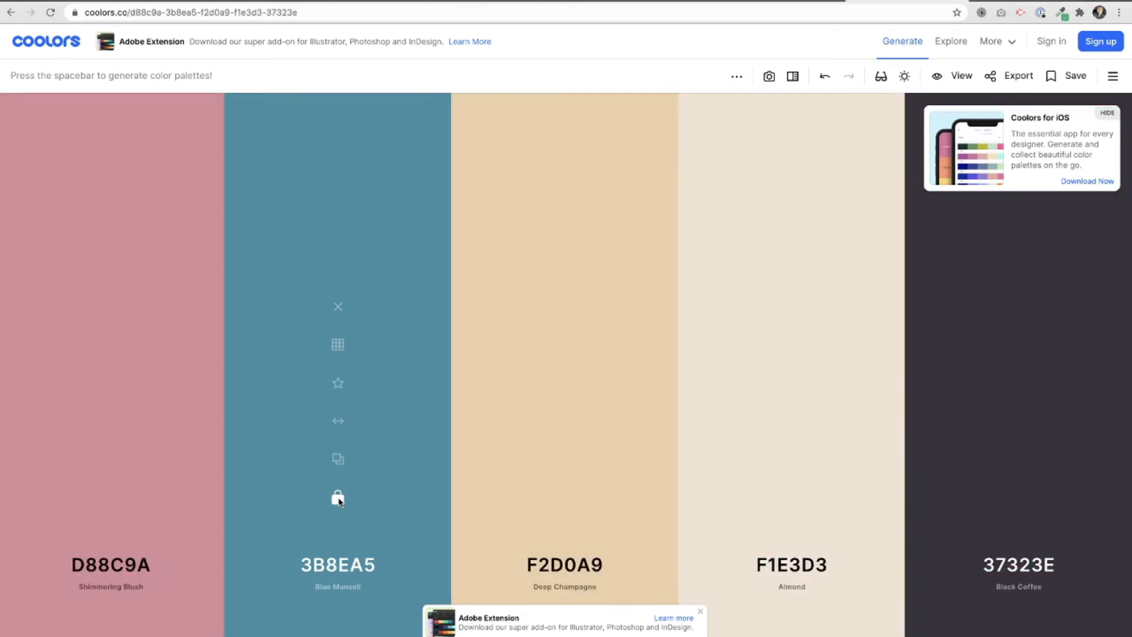
key(space)
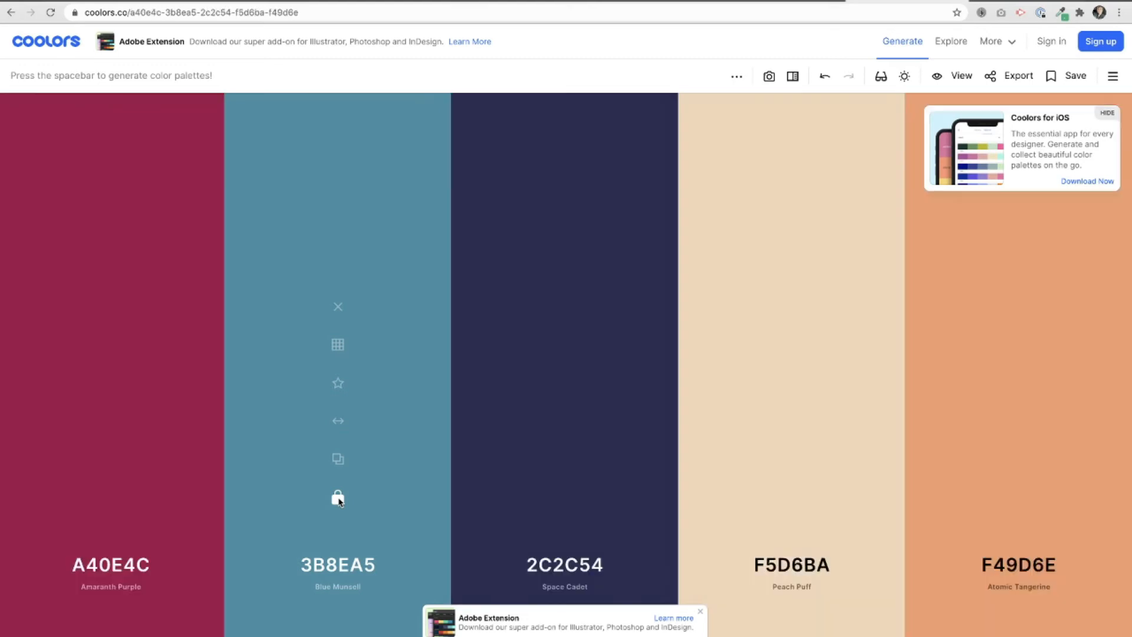
key(space)
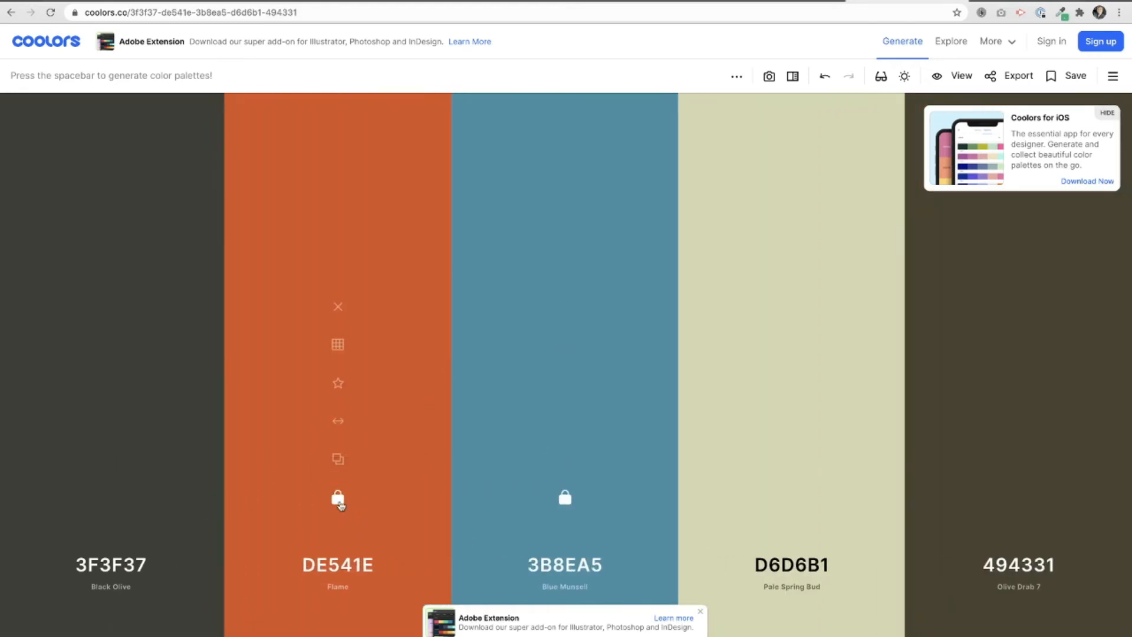
key(space)
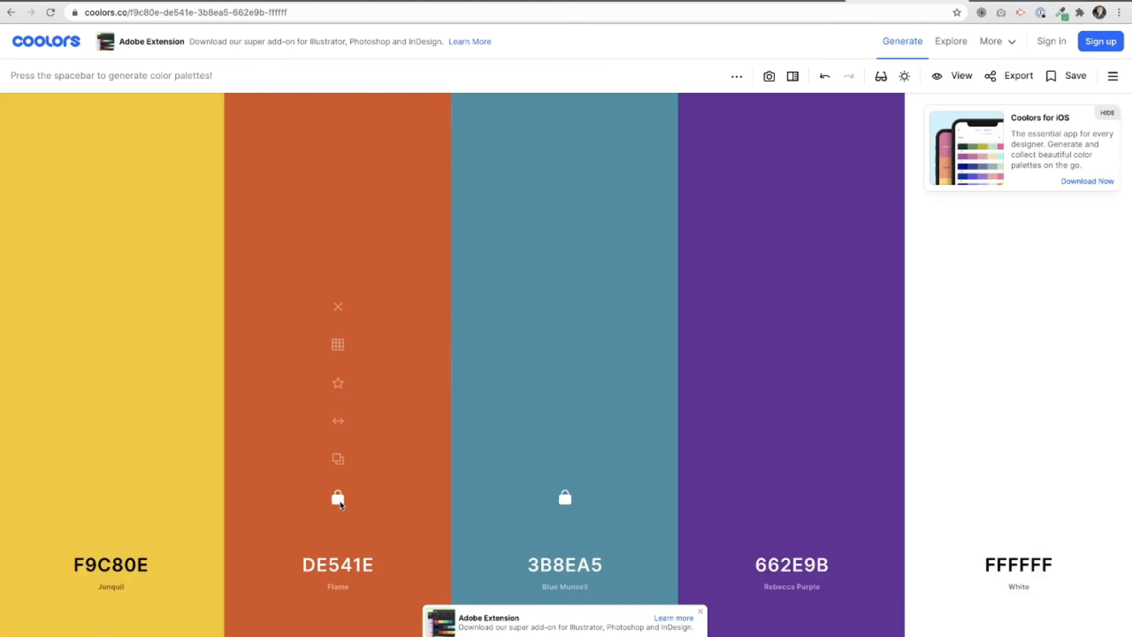
mouse_move(546, 465)
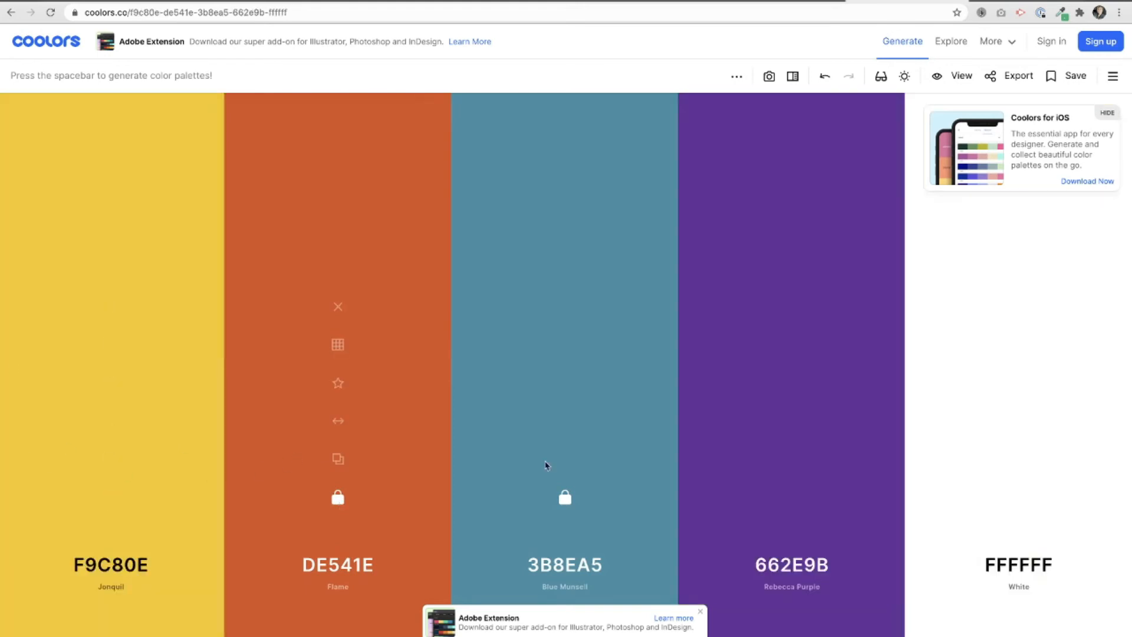
mouse_move(110, 499)
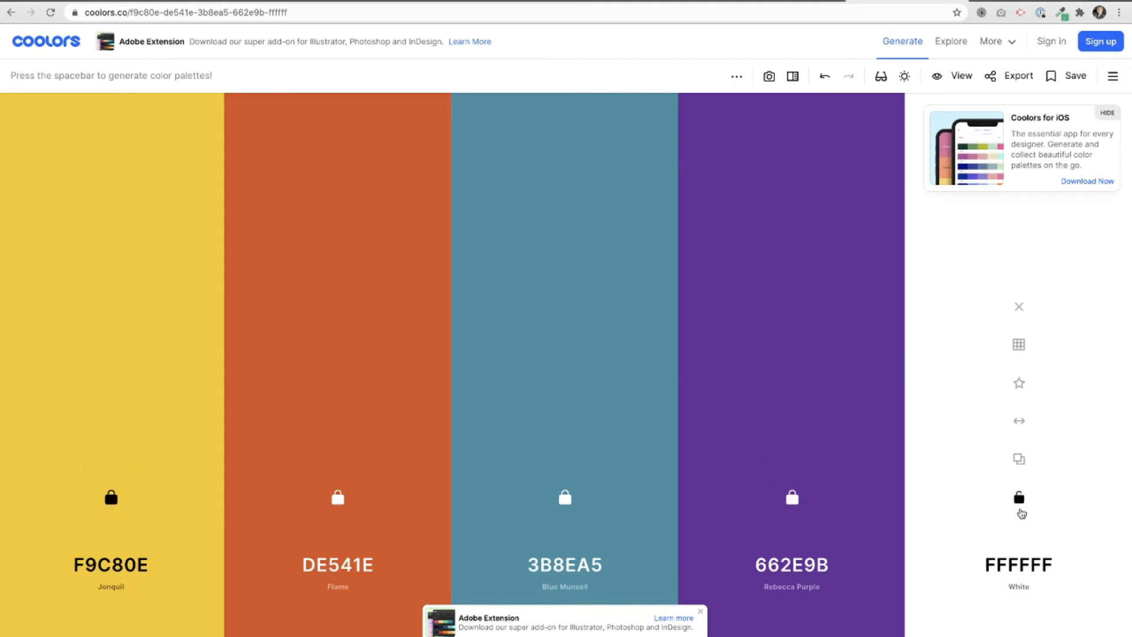
mouse_move(329, 514)
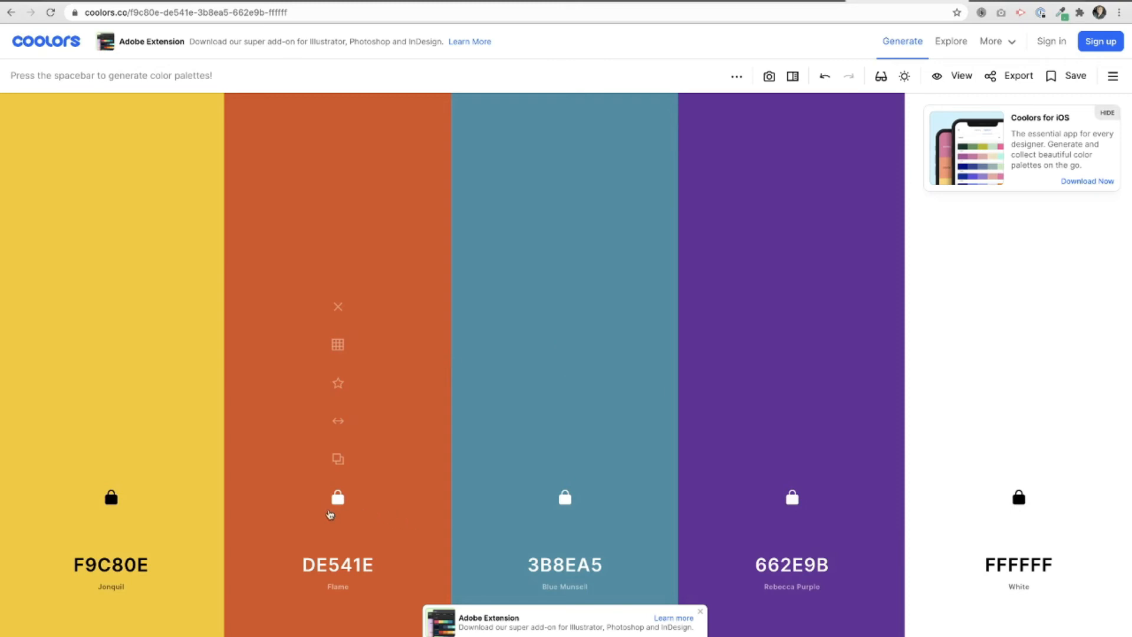
mouse_move(382, 465)
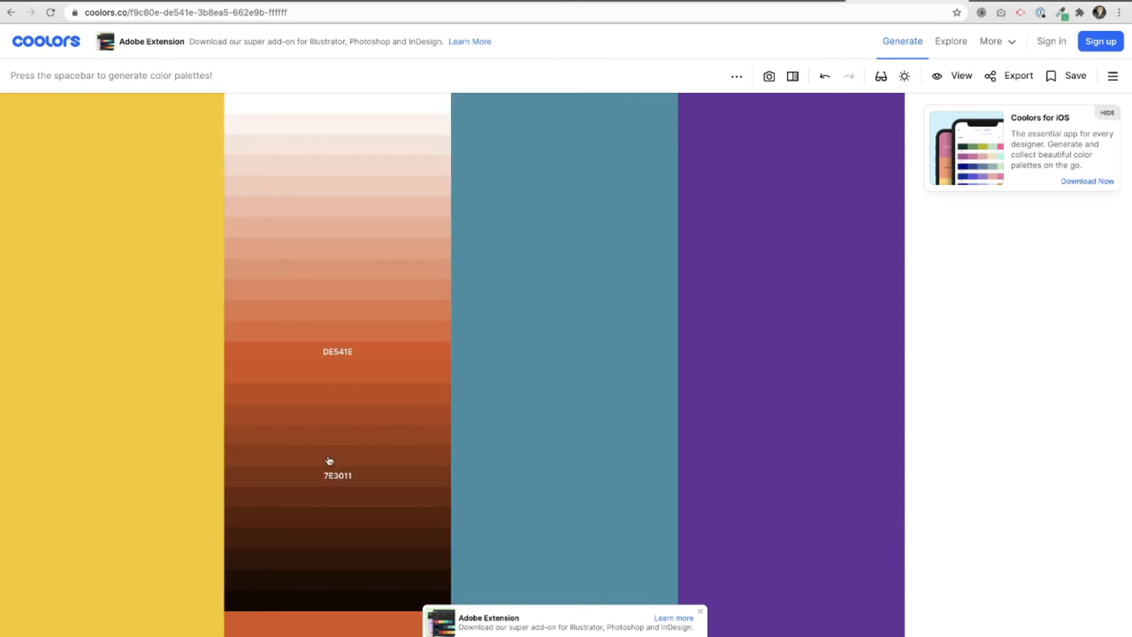
mouse_move(303, 411)
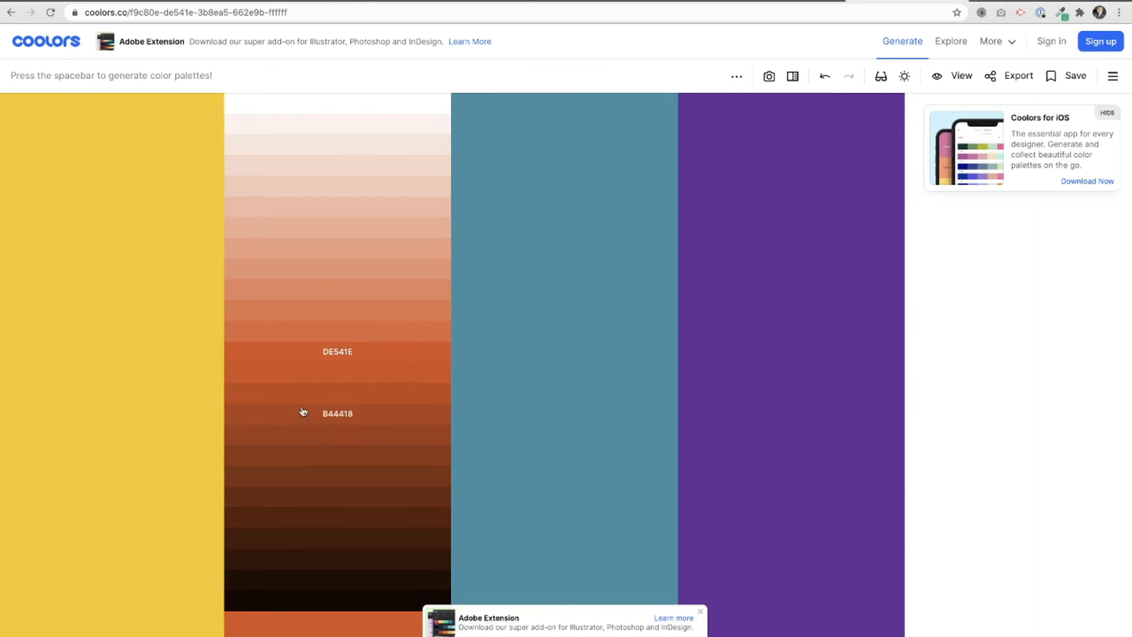
Replace Flame with the darker rust shade B44418, then generate a fresh random palette.
click(337, 413)
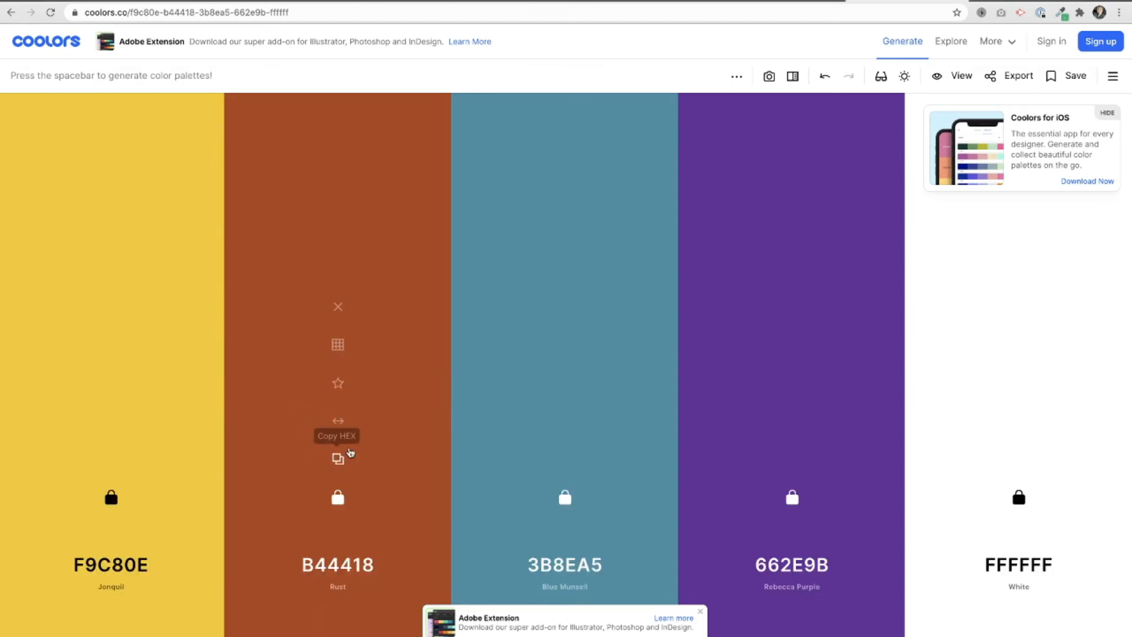
mouse_move(338, 383)
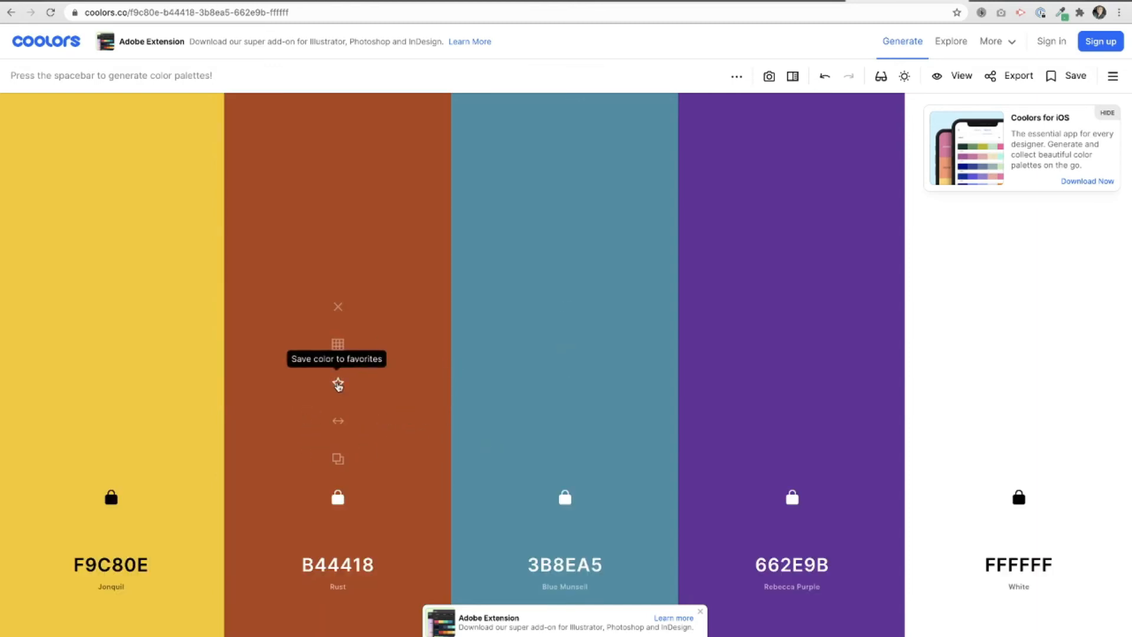
mouse_move(338, 405)
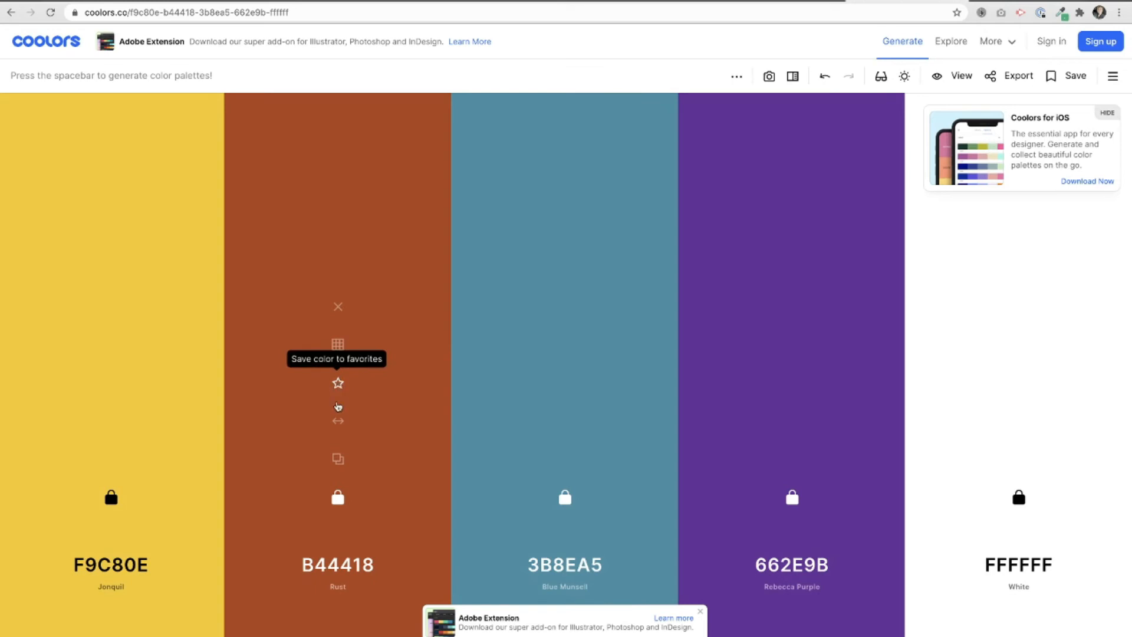
mouse_move(337, 459)
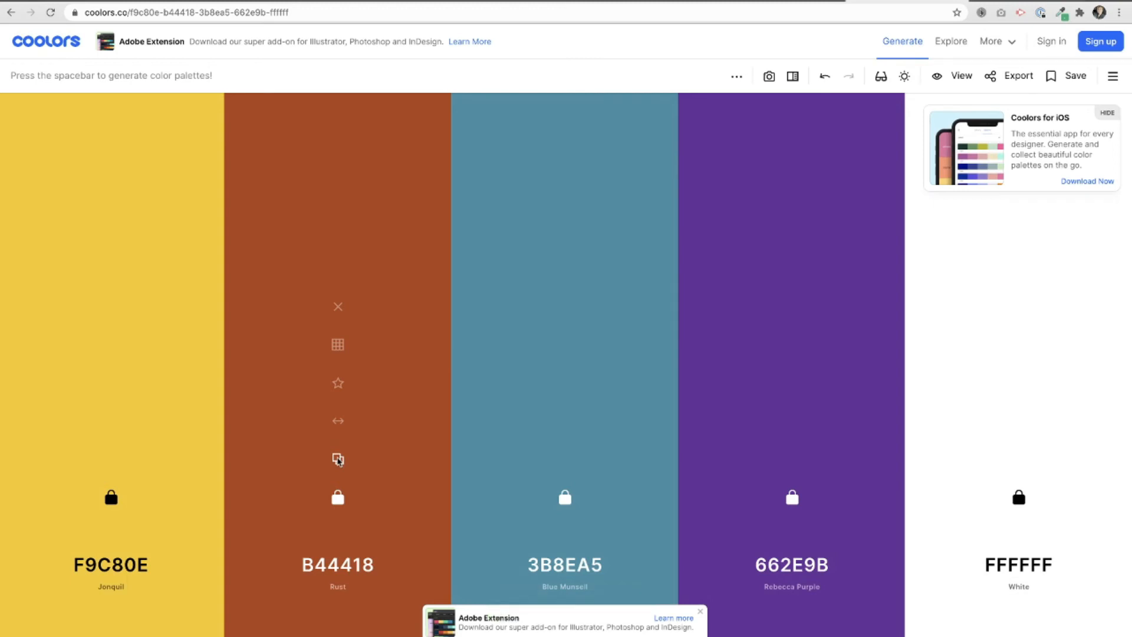
key(space)
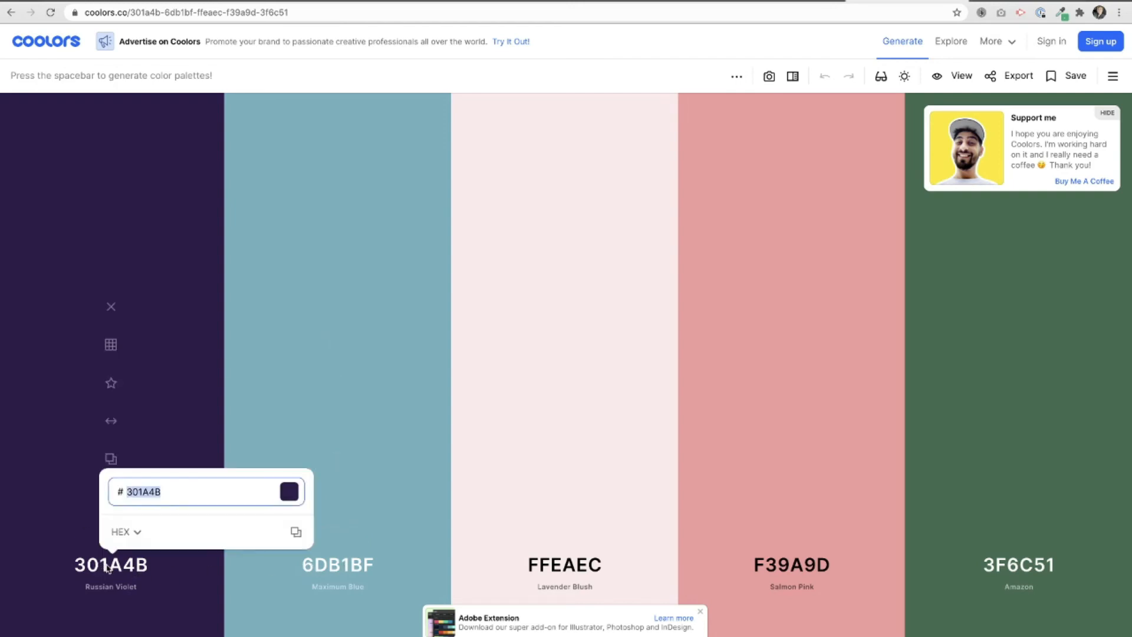
Set the first colour to 17ADD3, lock it, and generate palettes around it.
text(17add3)
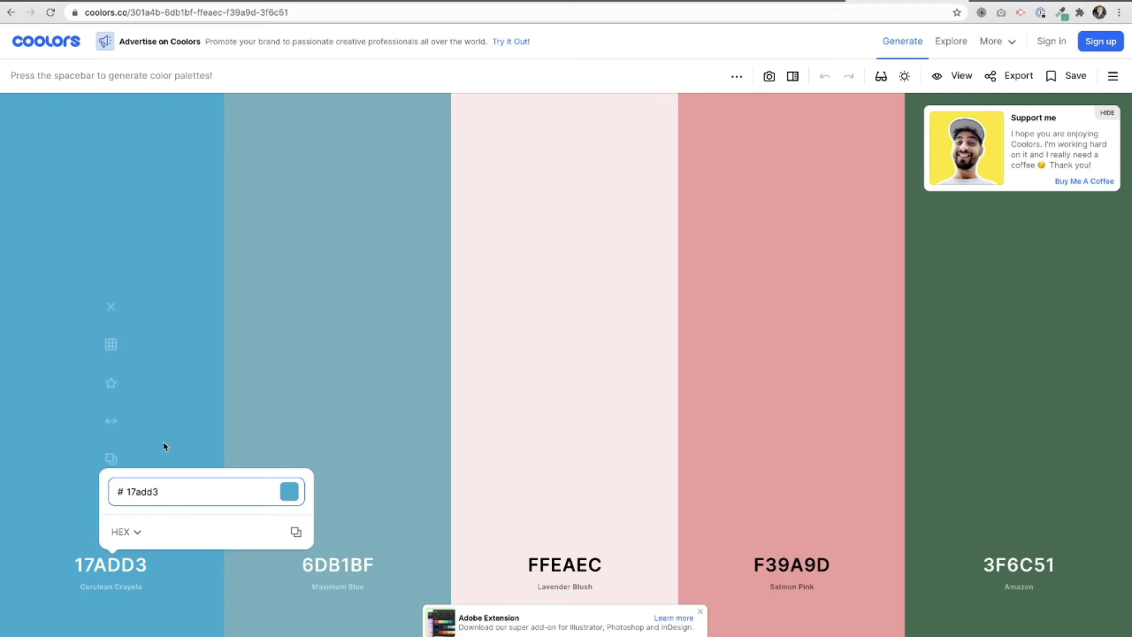
click(112, 499)
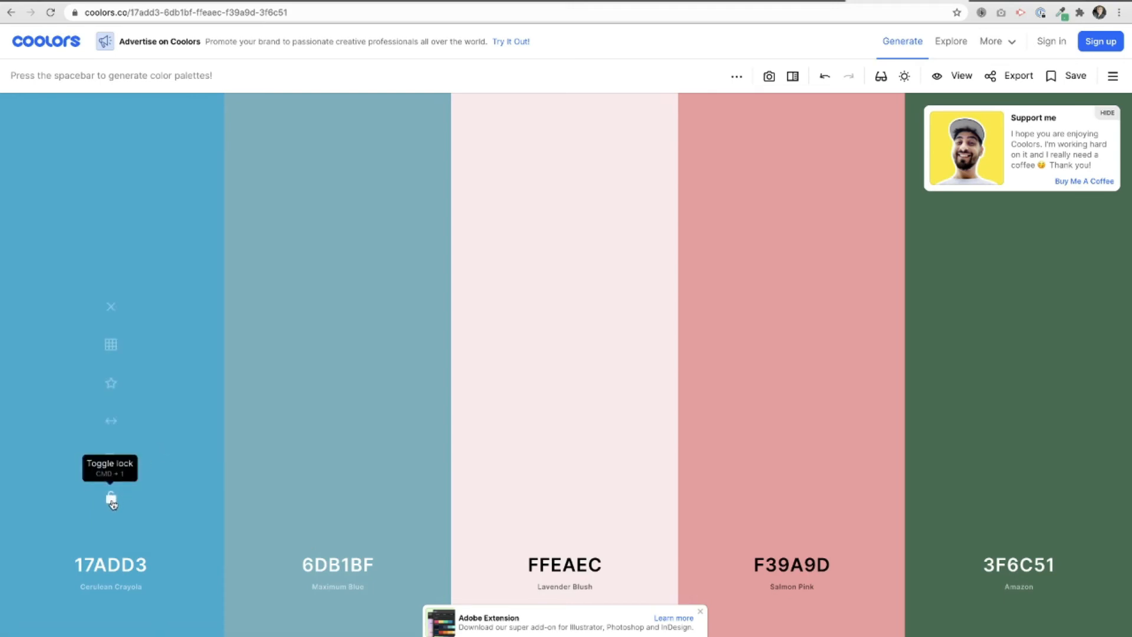
key(space)
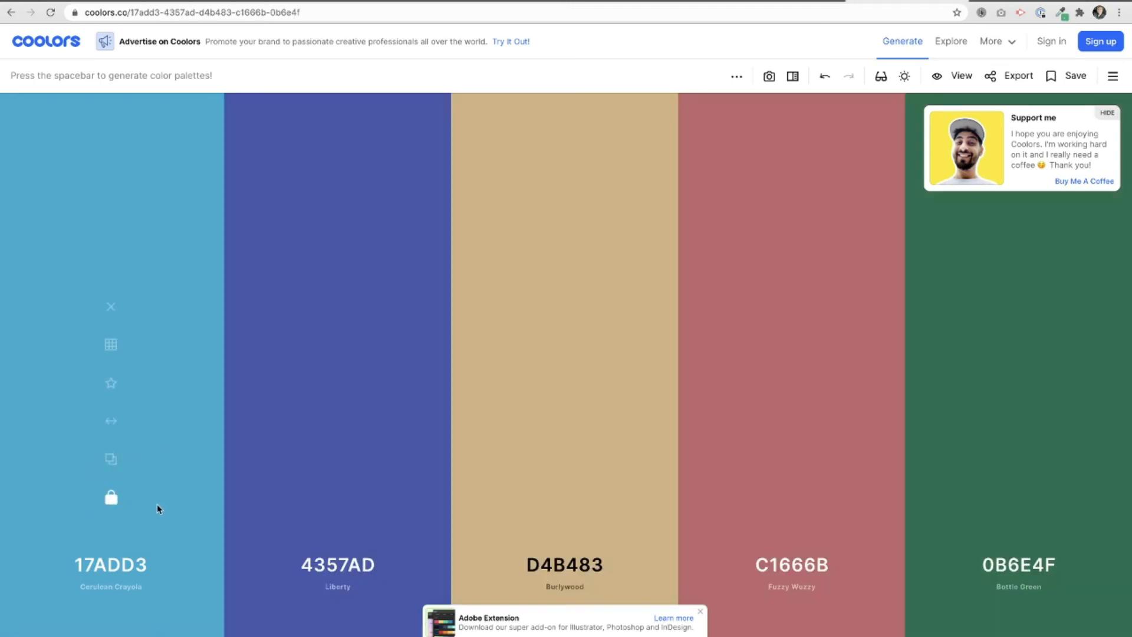
key(space)
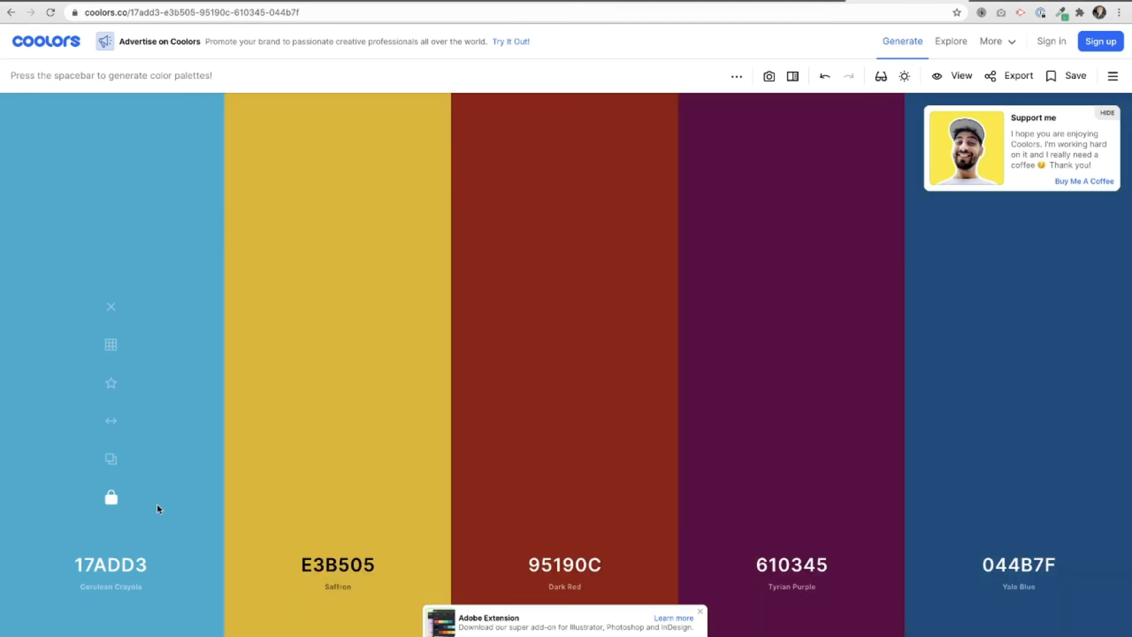
key(space)
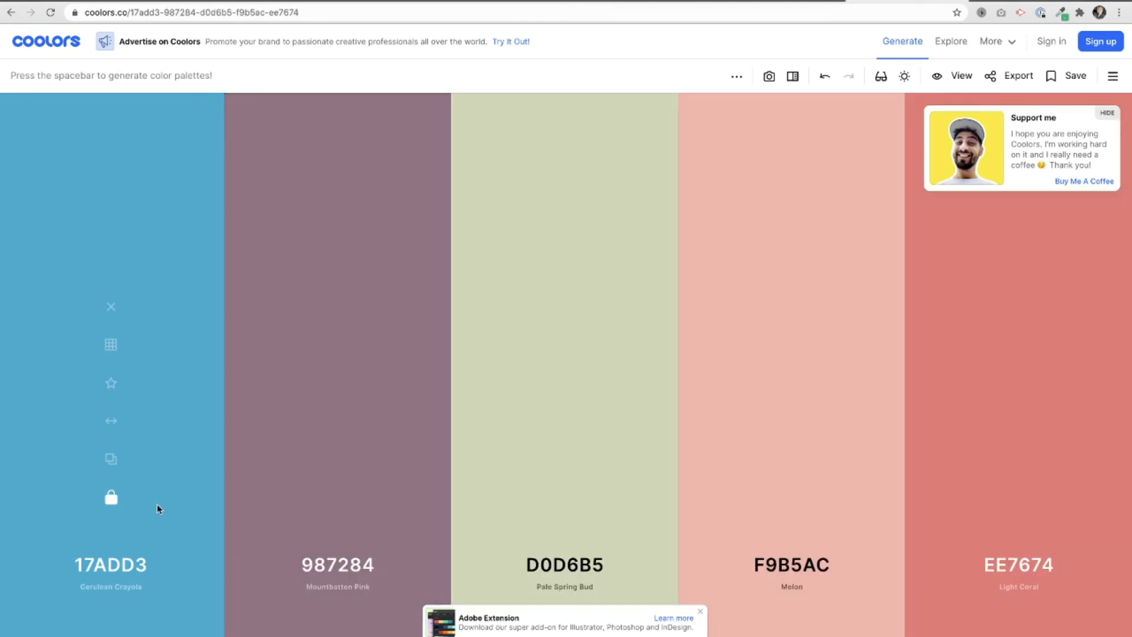
key(space)
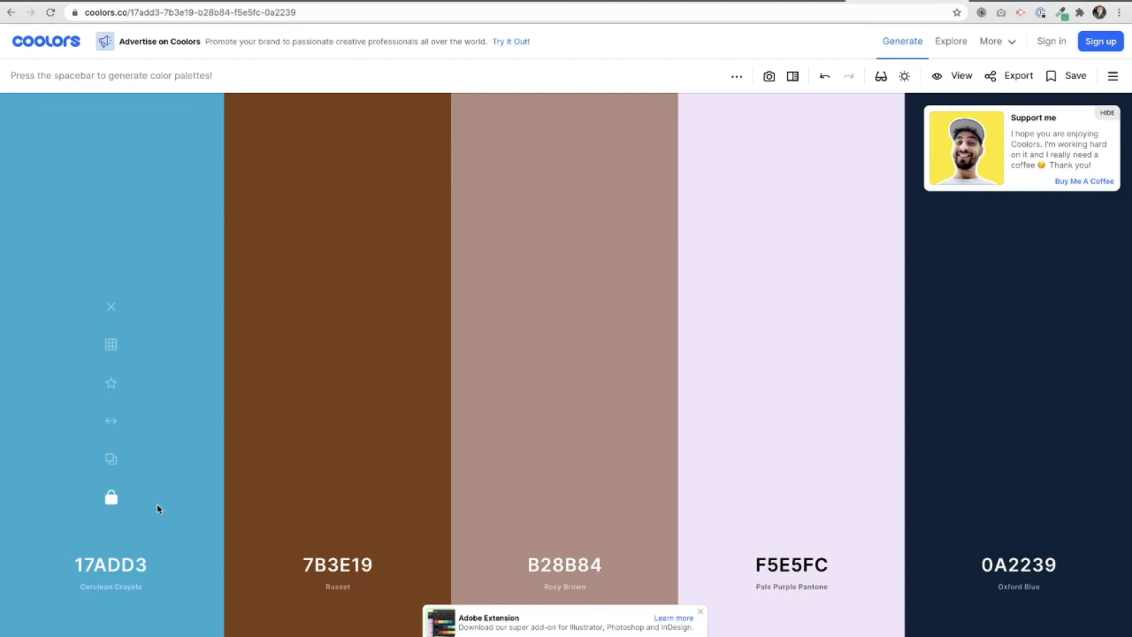
key(space)
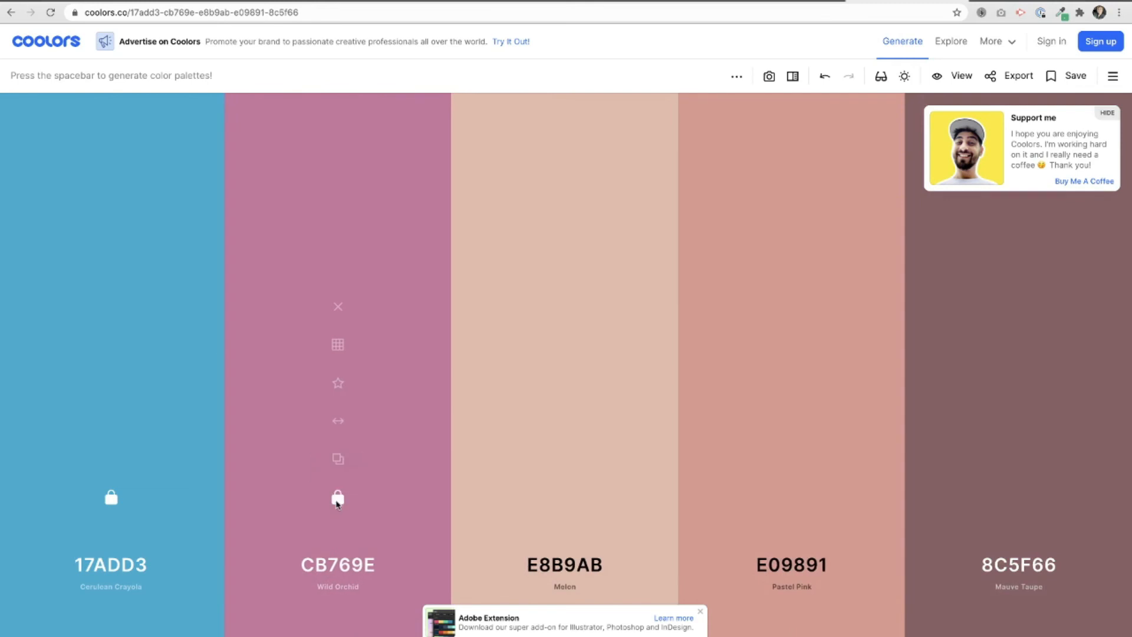
Keep generating with 17ADD3 and CB769E locked, then return to the locked rust palette.
key(space)
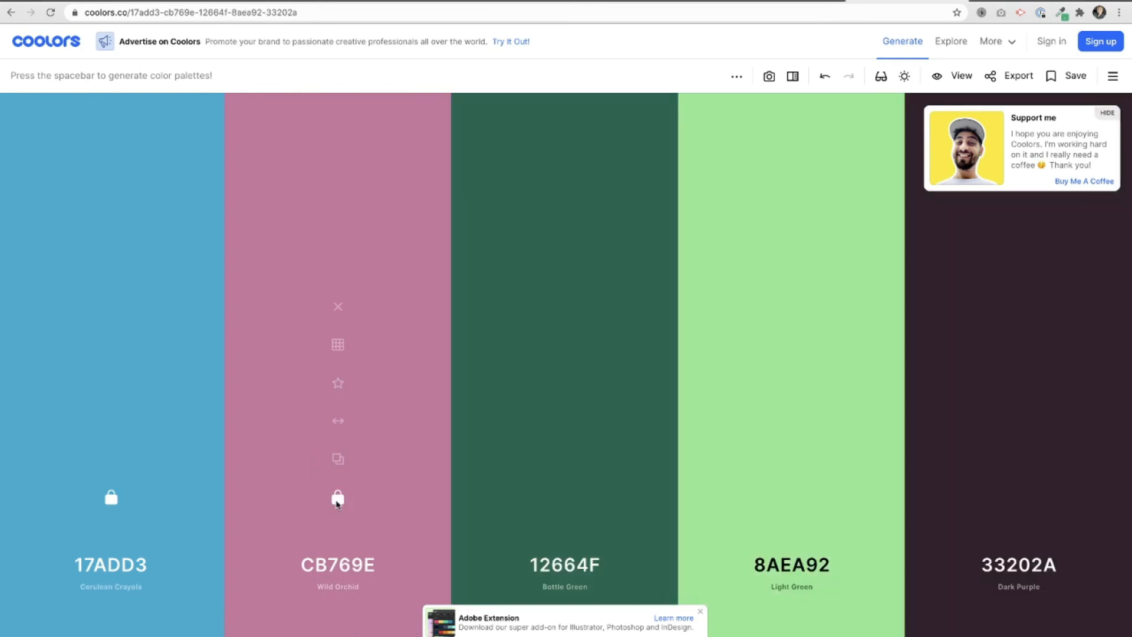
key(space)
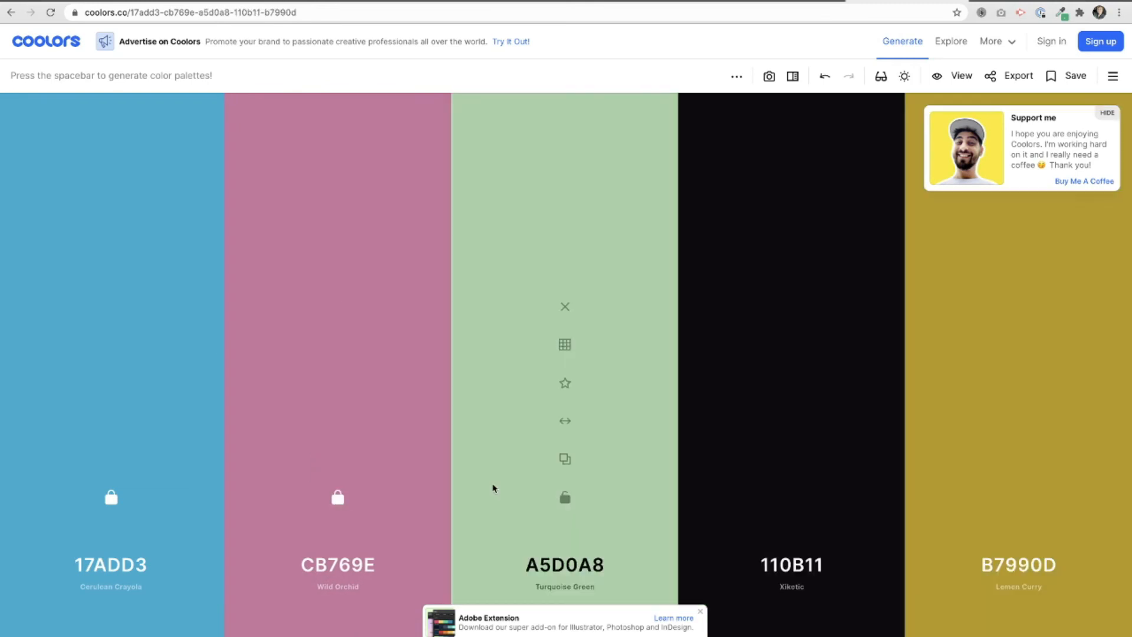
key(space)
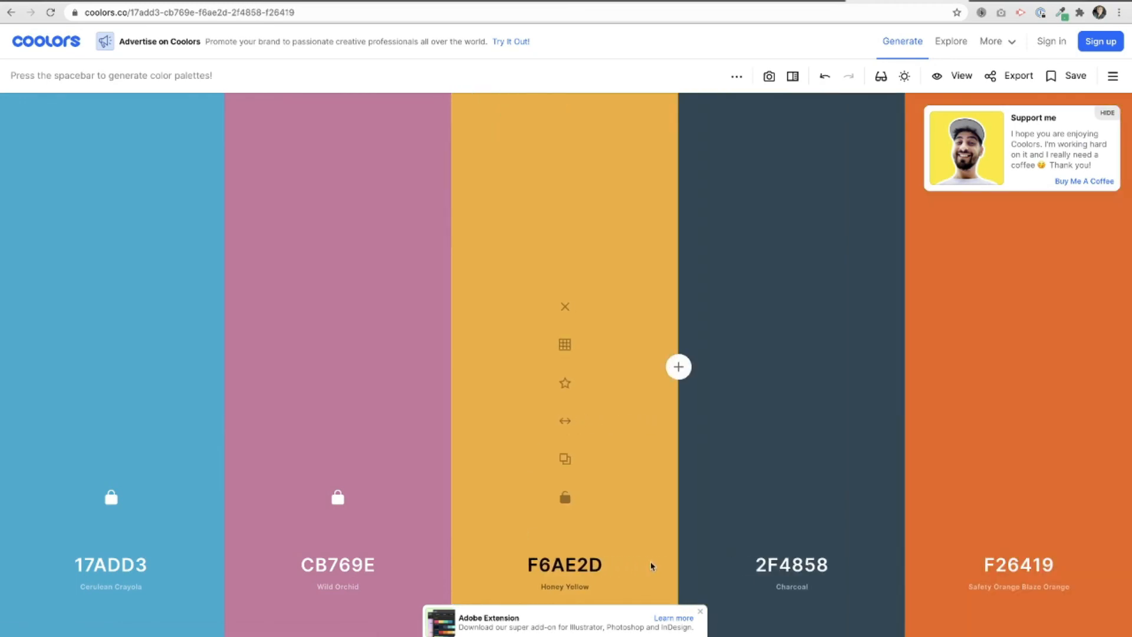
key(space)
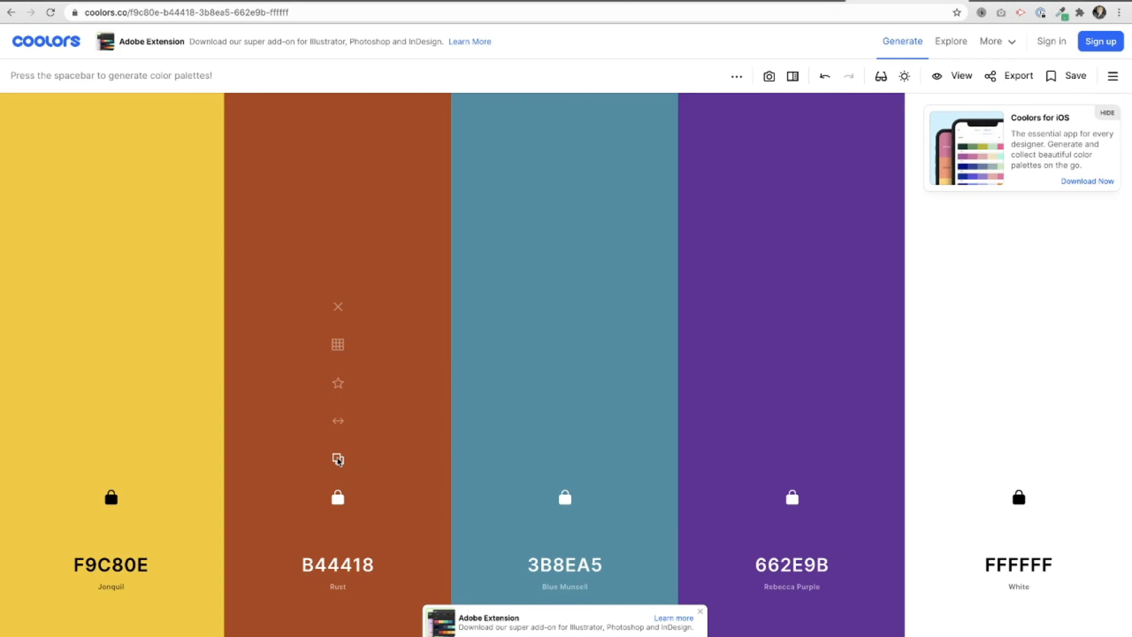
mouse_move(697, 324)
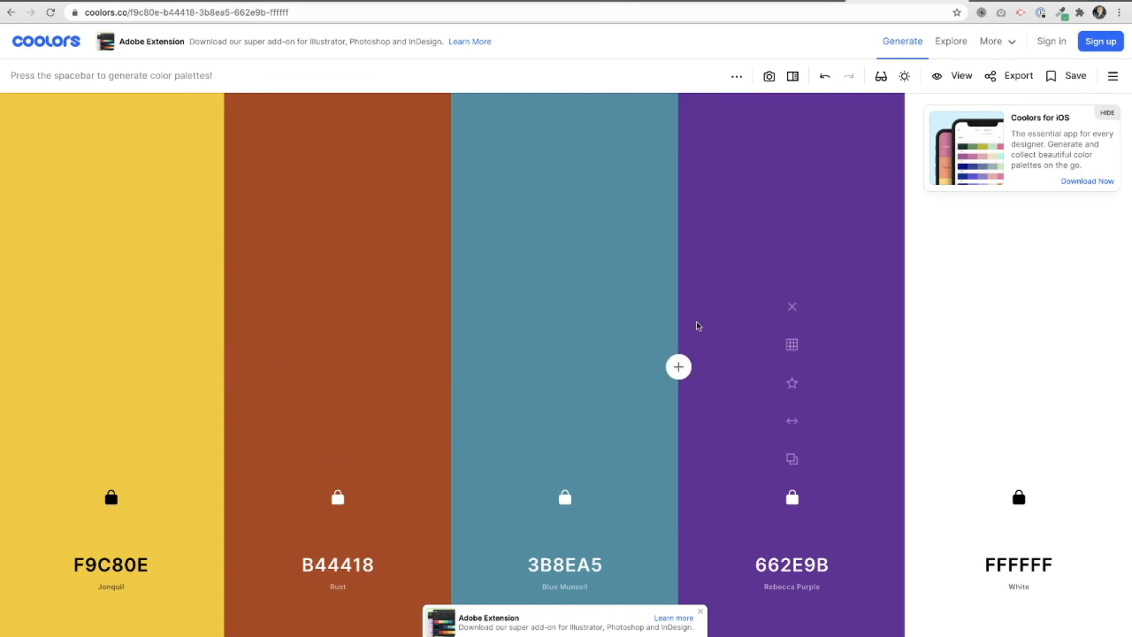
mouse_move(245, 51)
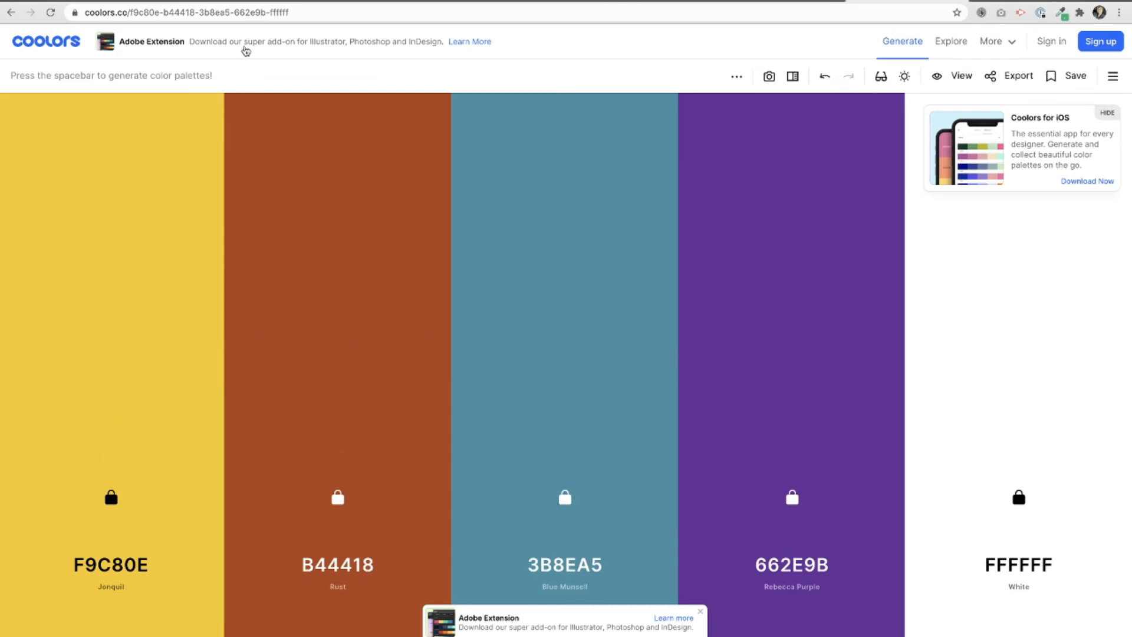
Select the Coolors palette URL (f9c80e-b44418-3b8ea5-662e9b-ffffff) in the address bar for sharing.
click(188, 13)
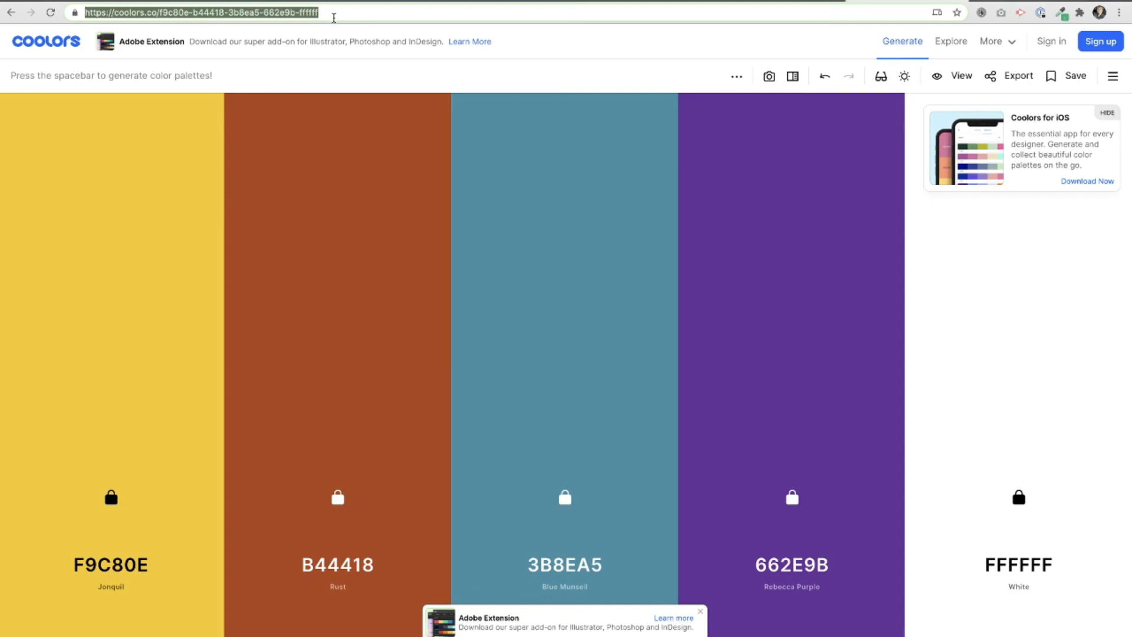
mouse_move(332, 19)
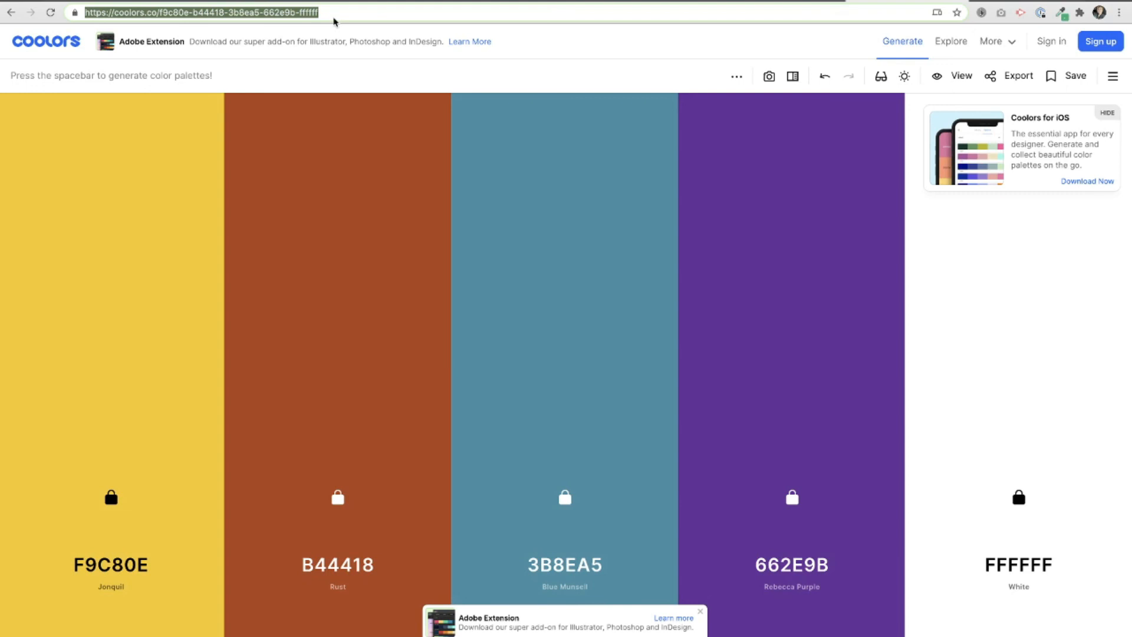